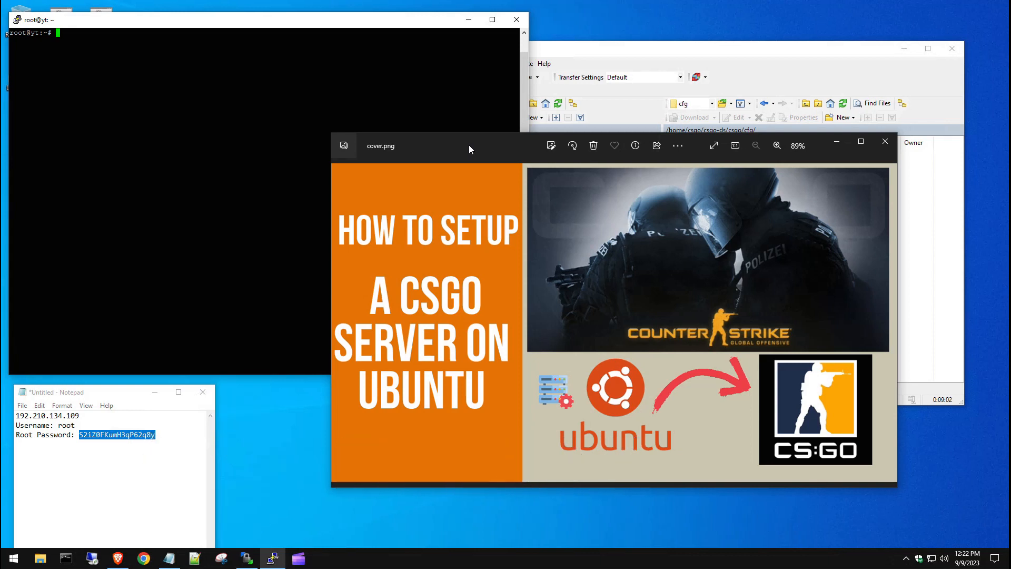
# Step: Run 'apt update && apt upgrade' and answer Y to upgrade all installed packages
pyautogui.click(884, 141)
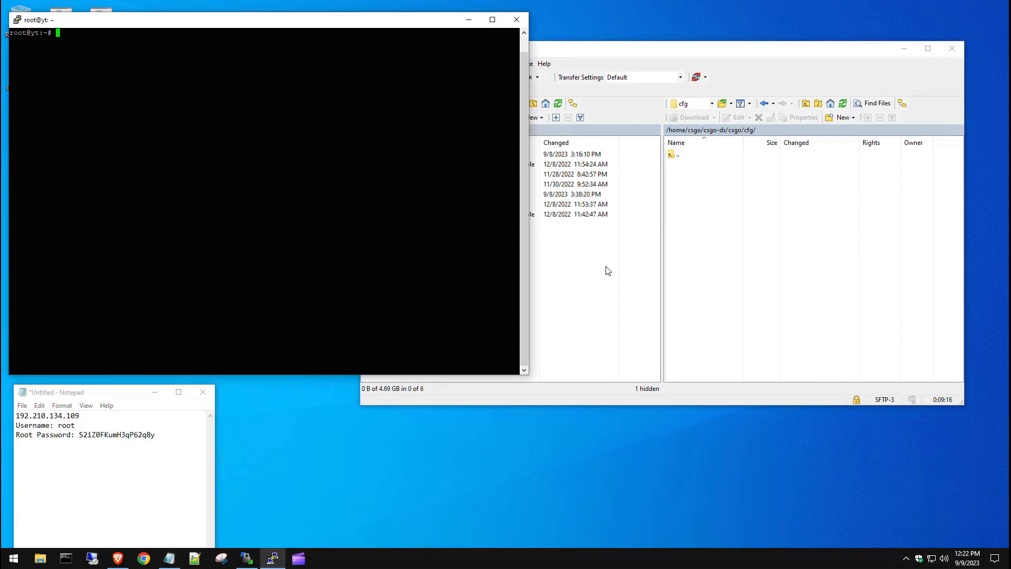
pyautogui.write('apt update && apt upgrade')
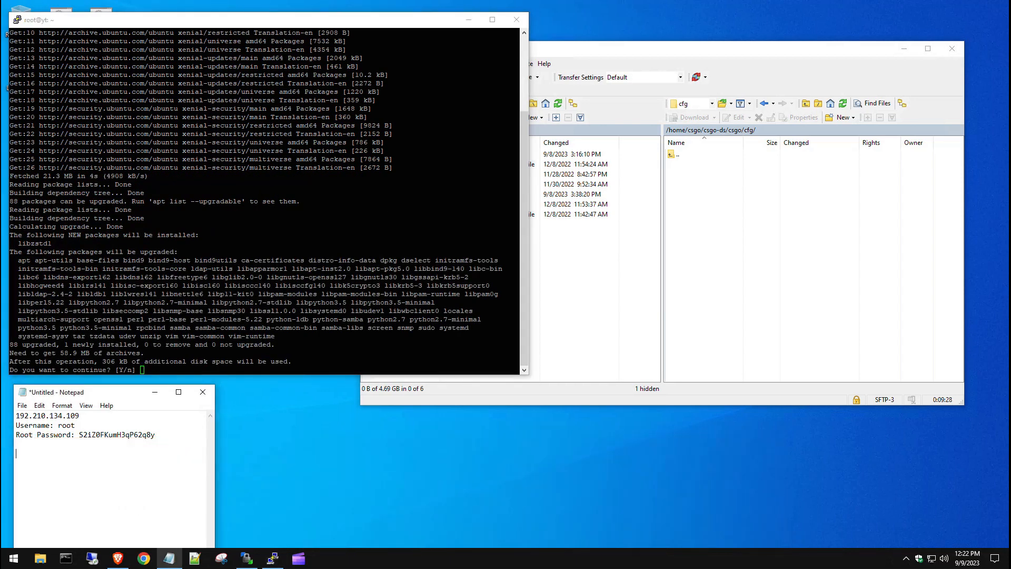
pyautogui.write('apt update && apt upgrade')
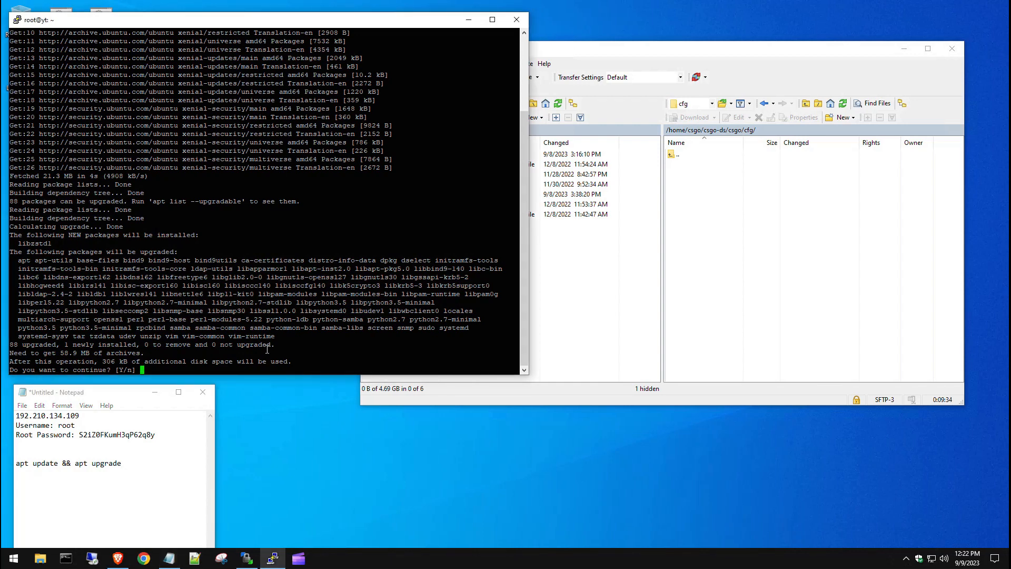
pyautogui.write('Y')
pyautogui.click(113, 472)
pyautogui.write('systemctl reboot')
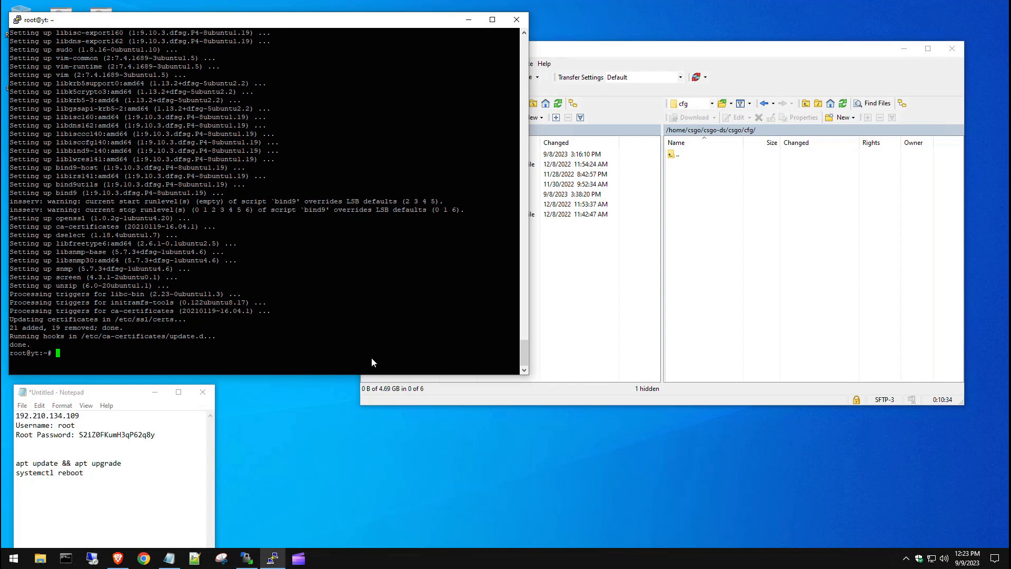
pyautogui.moveTo(363, 330)
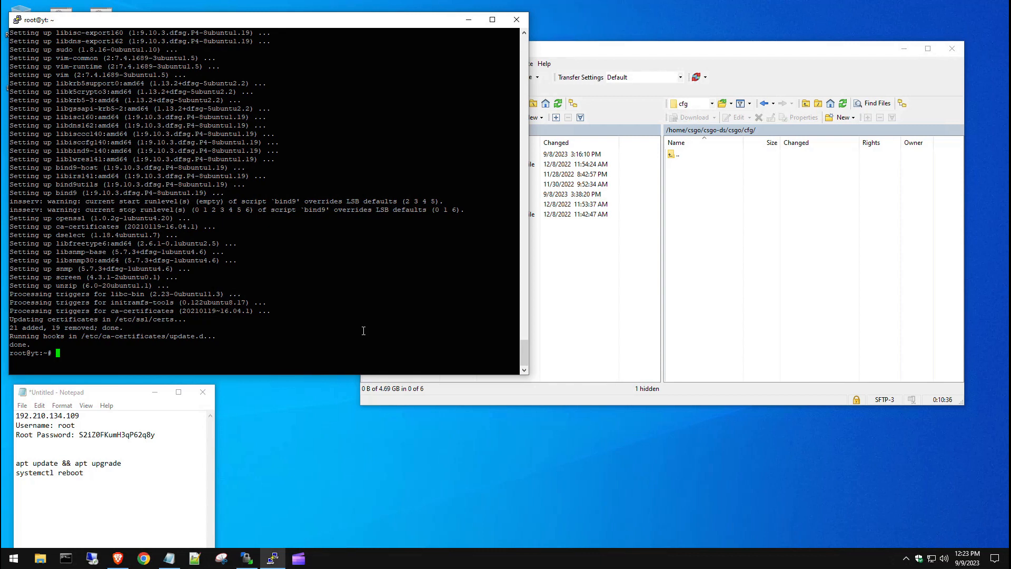
# Step: Issue 'systemctl reboot' to restart the Ubuntu server after the upgrade
pyautogui.write('systemctl reboot')
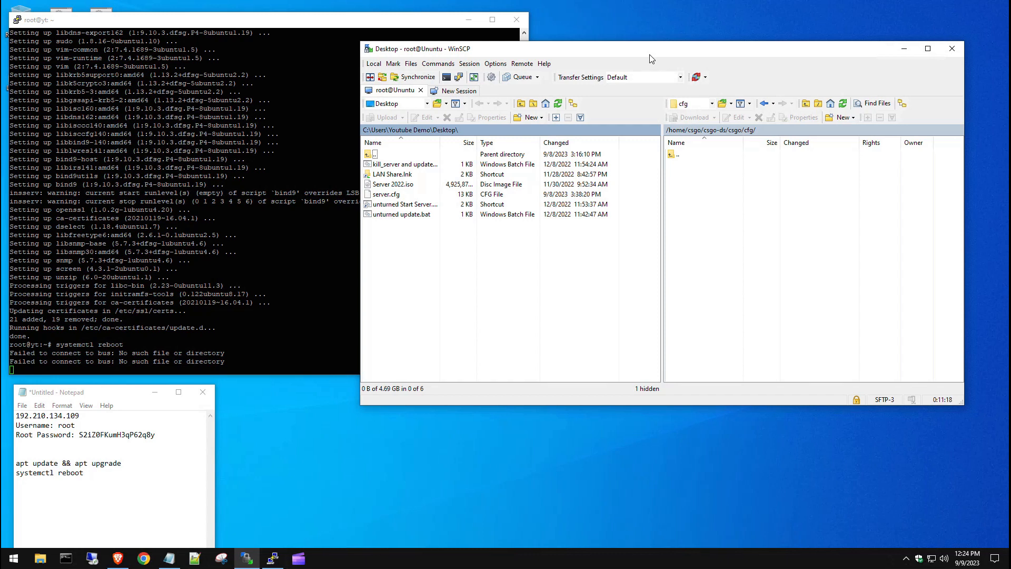
pyautogui.moveTo(715, 215)
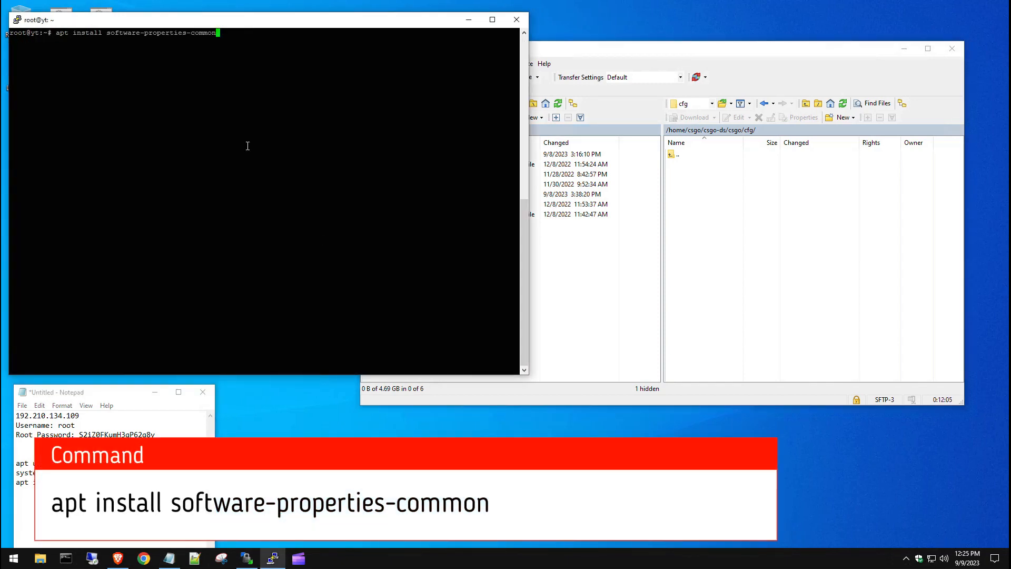
# Step: Install software-properties-common, enable multiverse, add i386 architecture, and start 'apt install steamcmd'
pyautogui.press('Return')
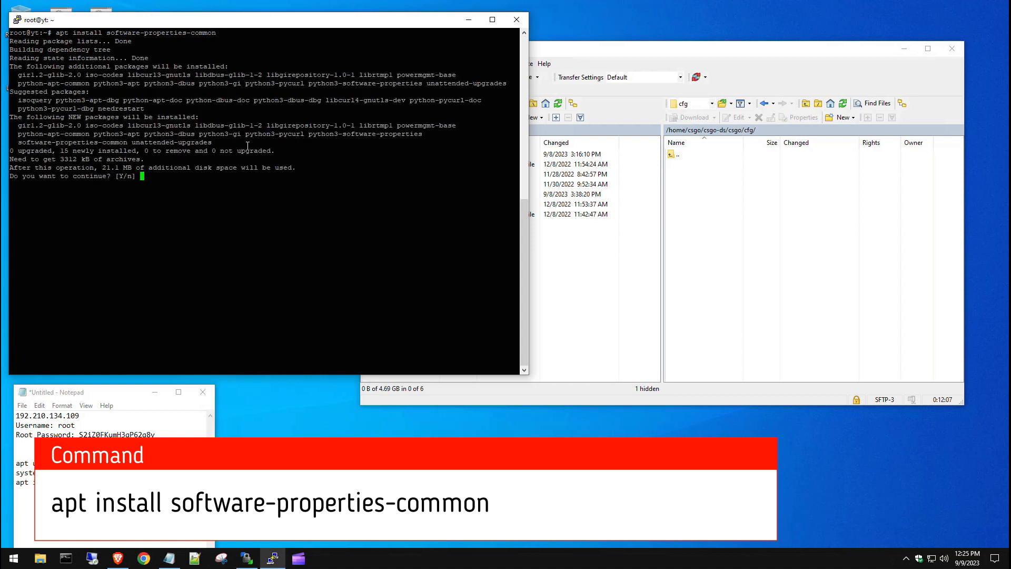
pyautogui.write('Y')
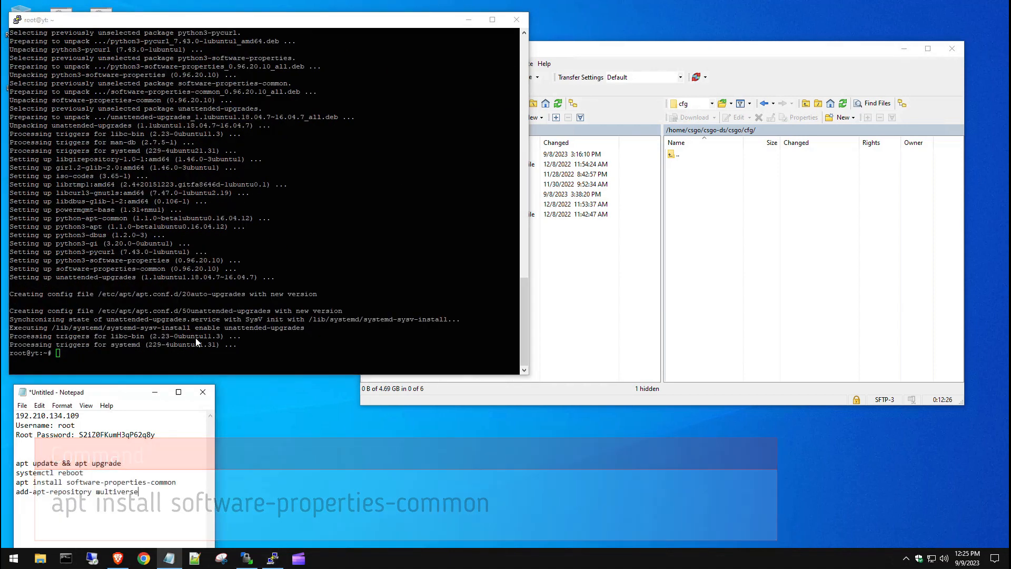
pyautogui.write('add-apt-repository multiverse')
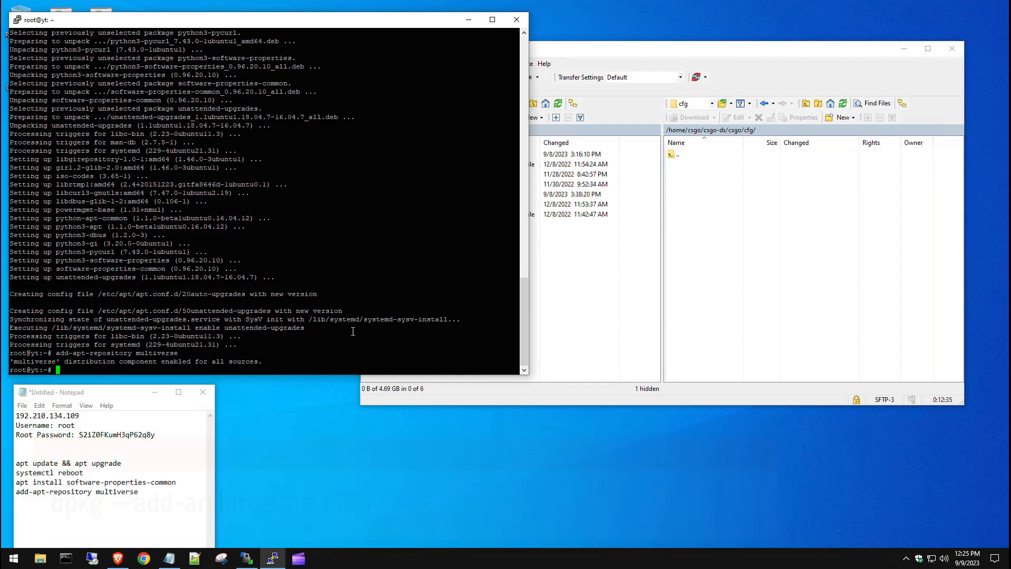
pyautogui.write('dpkg --add-architecture i386')
pyautogui.write('apt update')
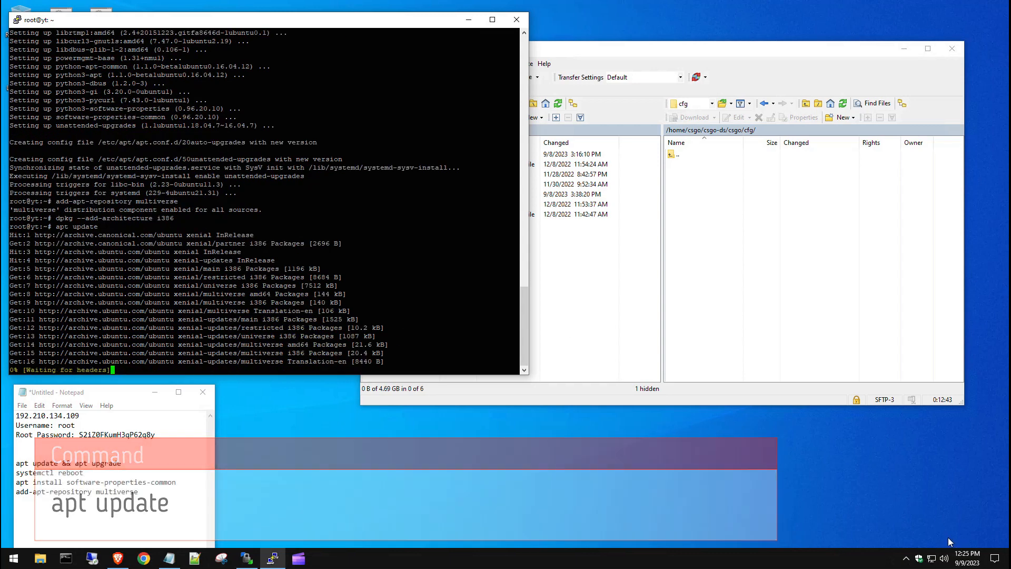
pyautogui.write('apt install steamcmd')
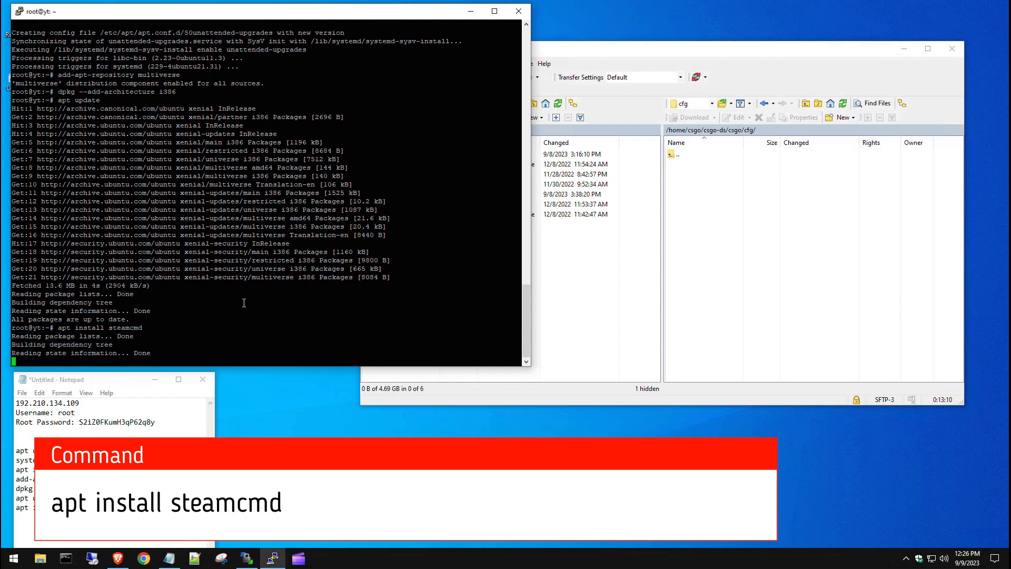
# Step: Confirm the steamcmd install and agree to the Steam license terms
pyautogui.write('Y/n] Y')
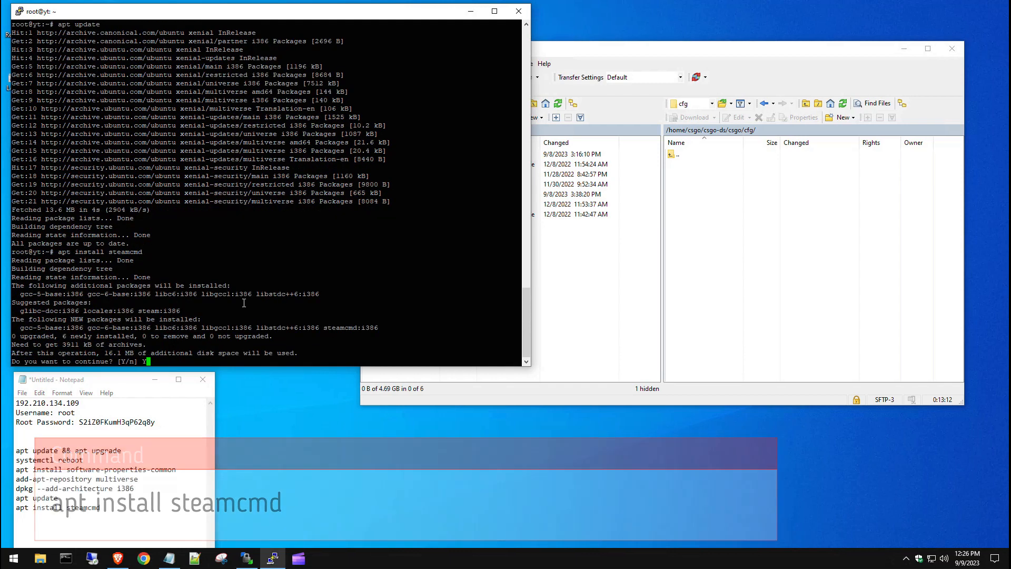
pyautogui.press('Return')
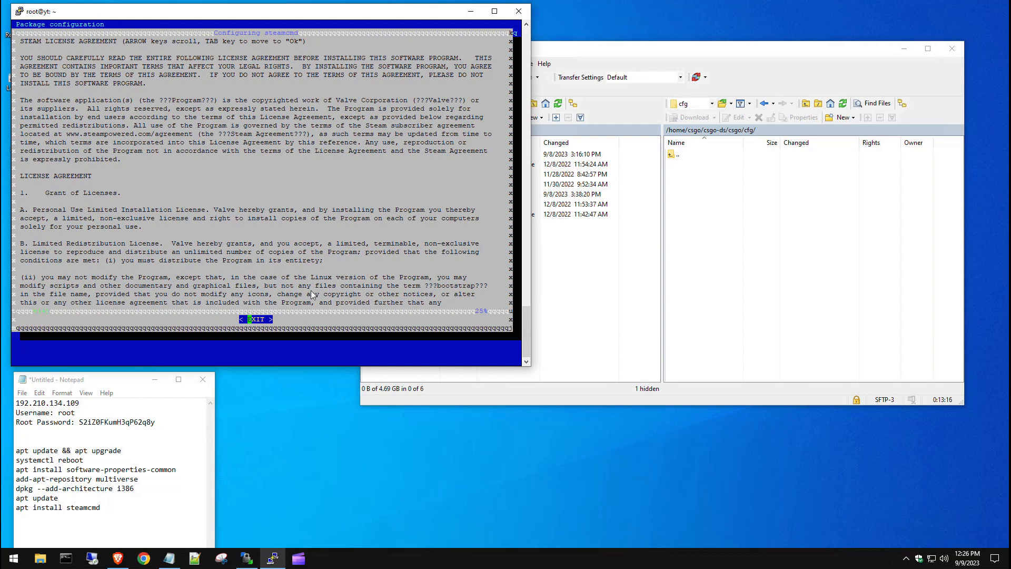
pyautogui.moveTo(411, 228)
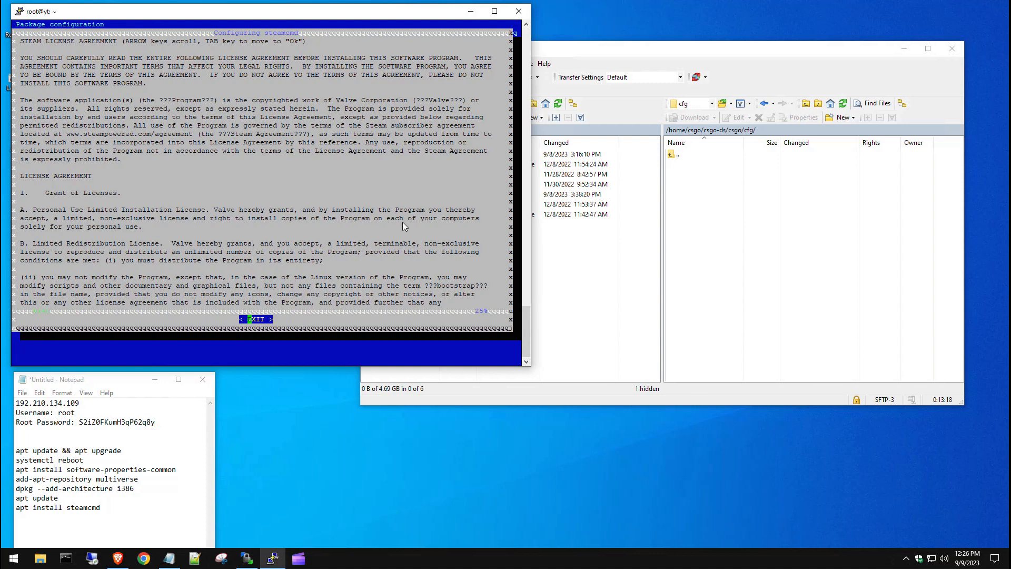
pyautogui.press('Enter')
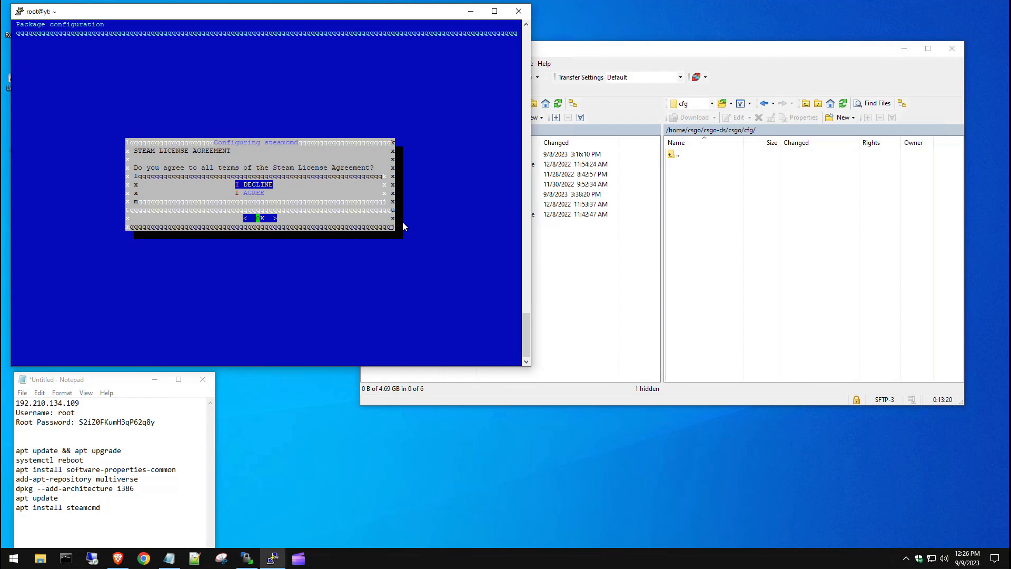
pyautogui.press('Down')
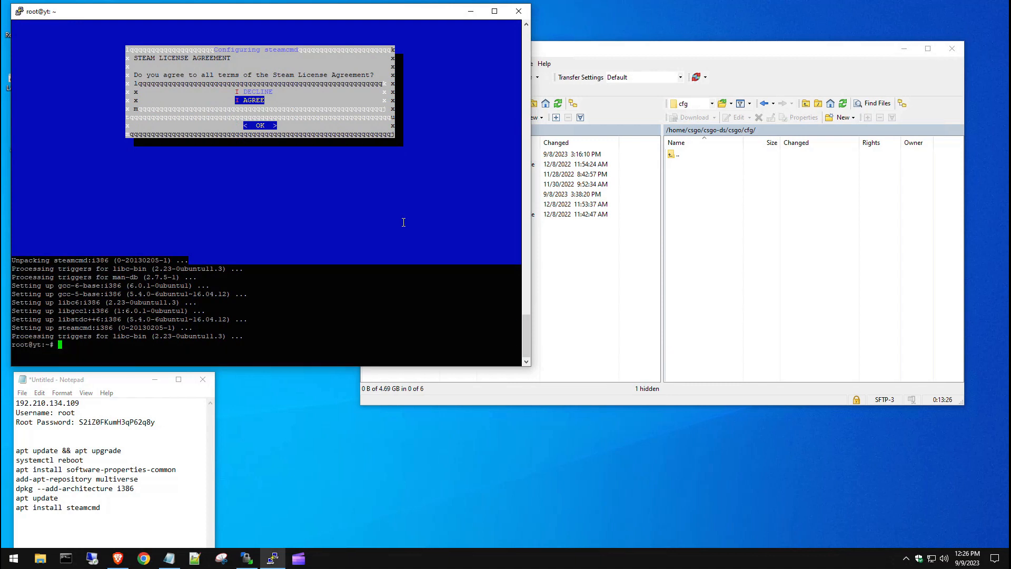
pyautogui.moveTo(952, 547)
pyautogui.write('adduser --gecos "" --disabled-login csgo')
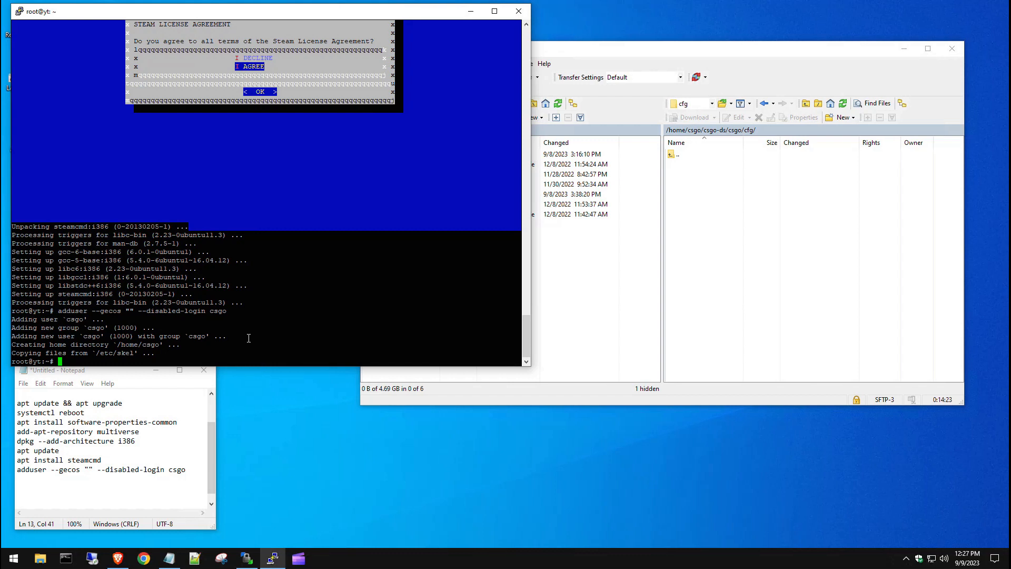
pyautogui.moveTo(749, 257)
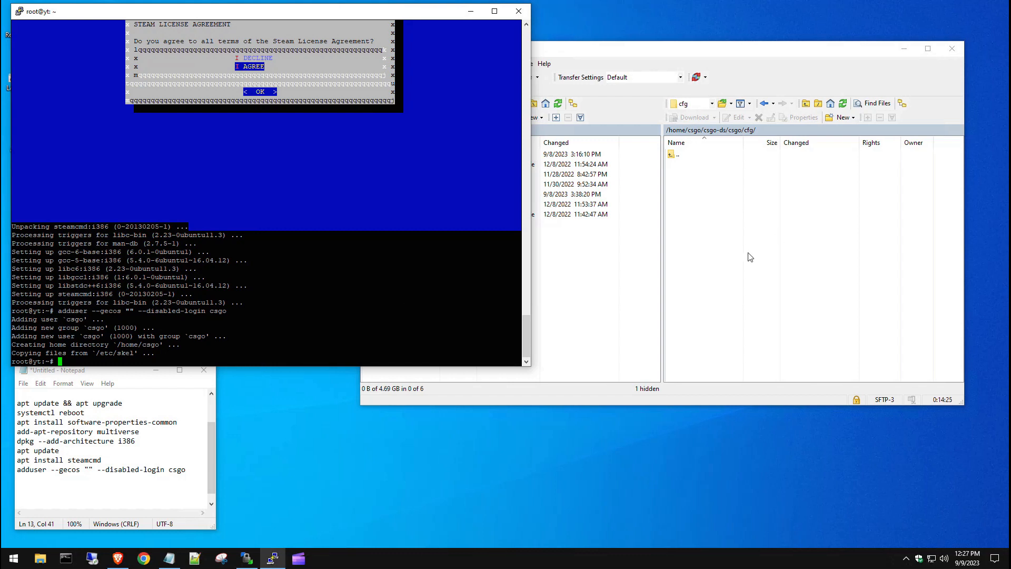
# Step: Switch to the csgo user with 'su - csgo' and begin the app 740 server download
pyautogui.write('su -')
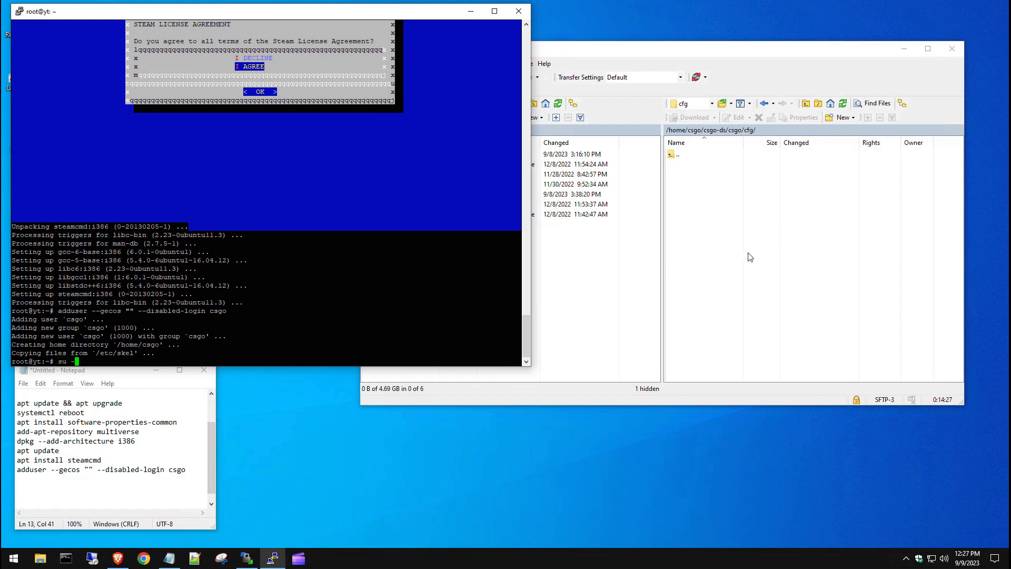
pyautogui.write('su - csgo')
pyautogui.click(114, 478)
pyautogui.write('steamcmd +force_install_dir ~/csgo-ds/ +login anonymous +app_update 740 validate +quit')
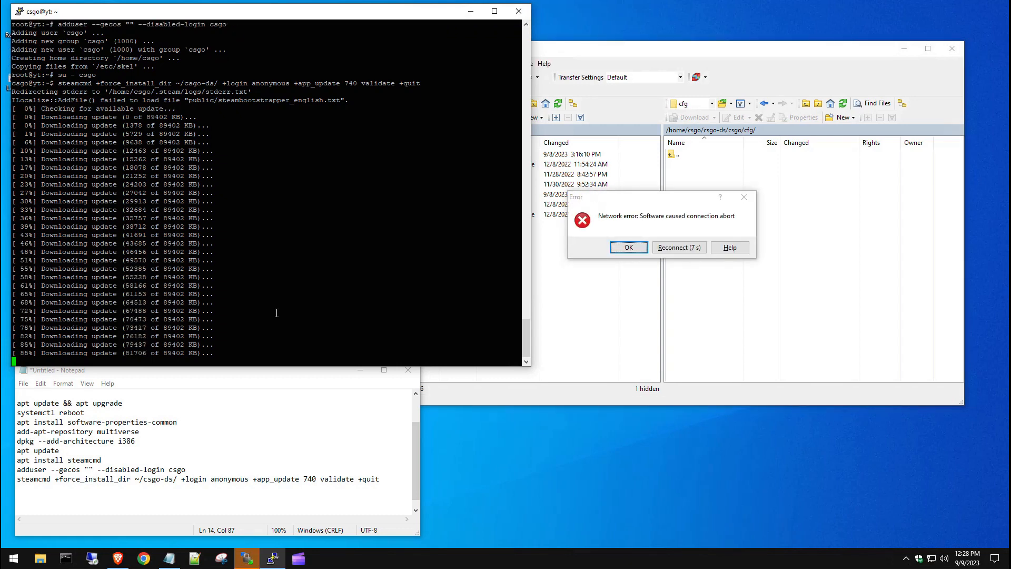
pyautogui.click(627, 247)
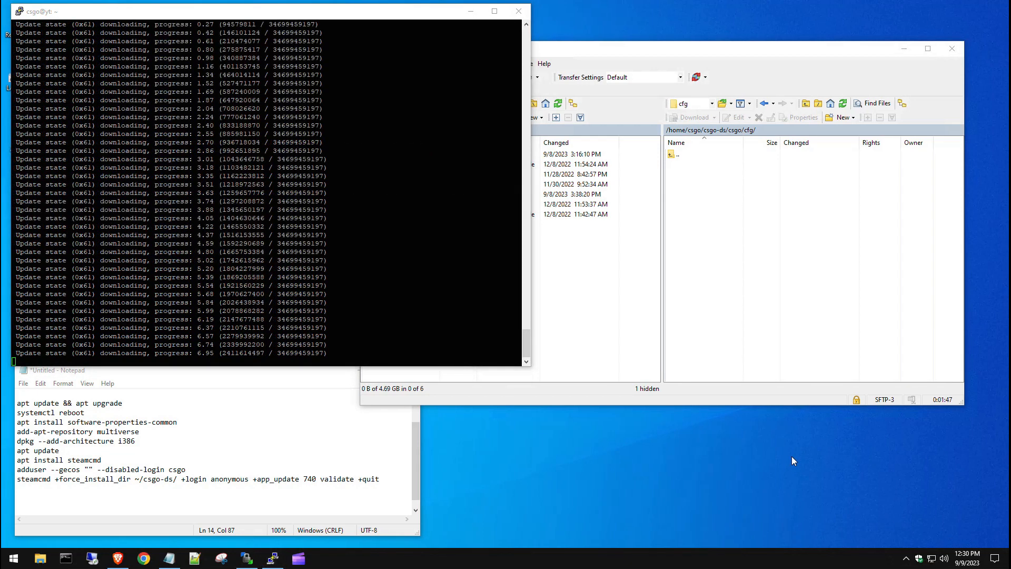
pyautogui.moveTo(768, 457)
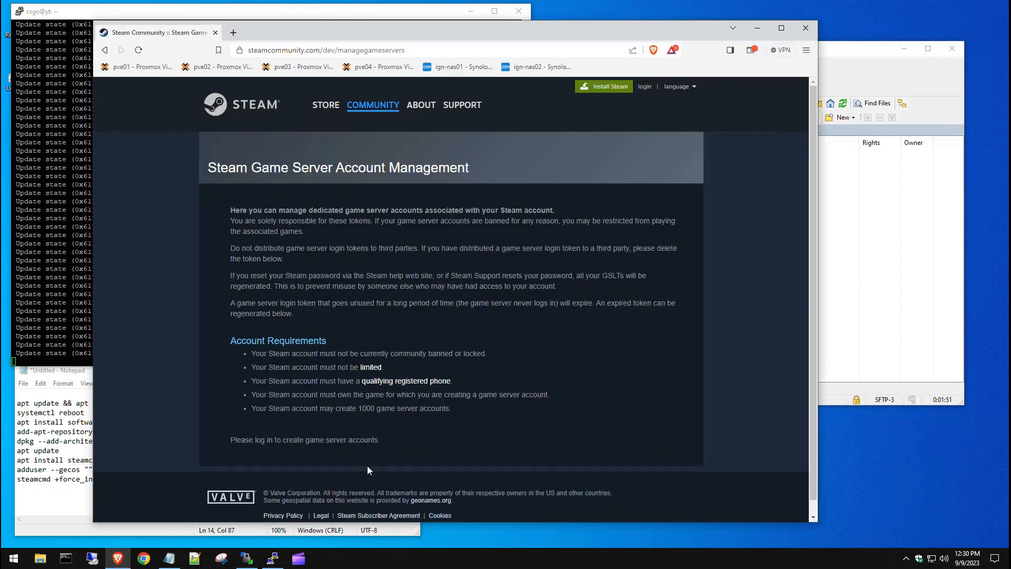
pyautogui.moveTo(520, 376)
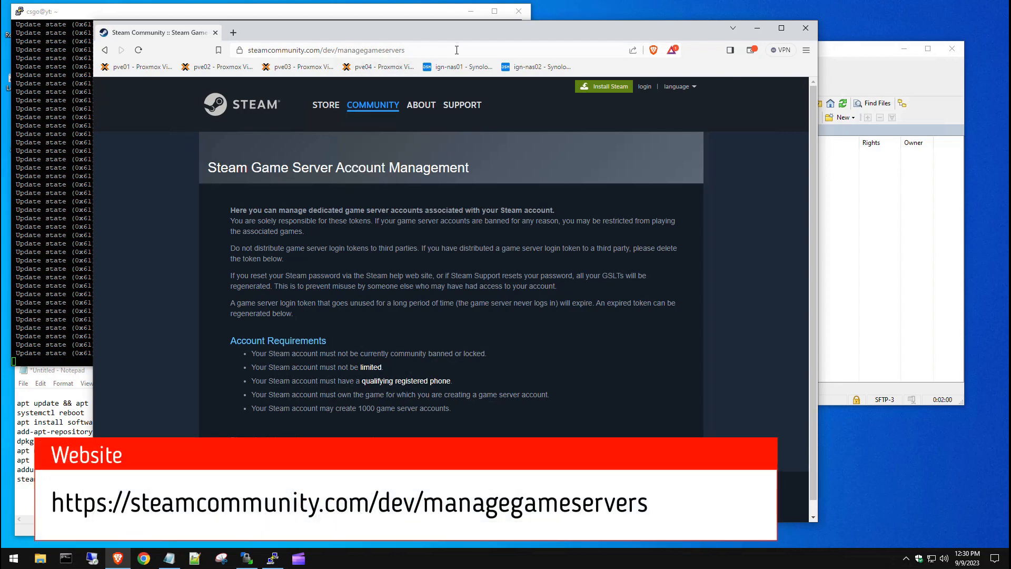
pyautogui.moveTo(536, 326)
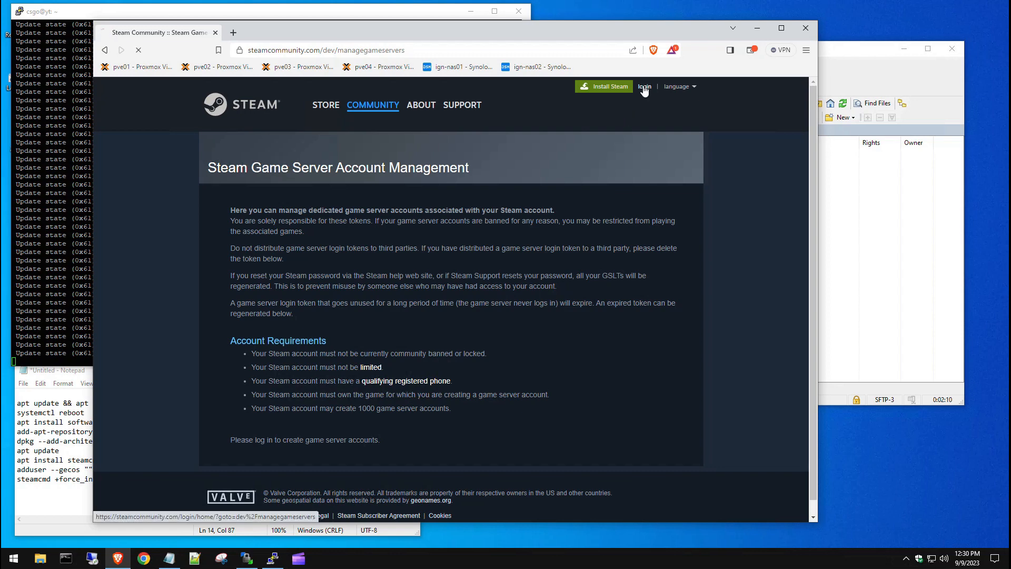
# Step: Sign in on steamcommunity.com/dev/managegameservers to manage game server tokens
pyautogui.click(644, 86)
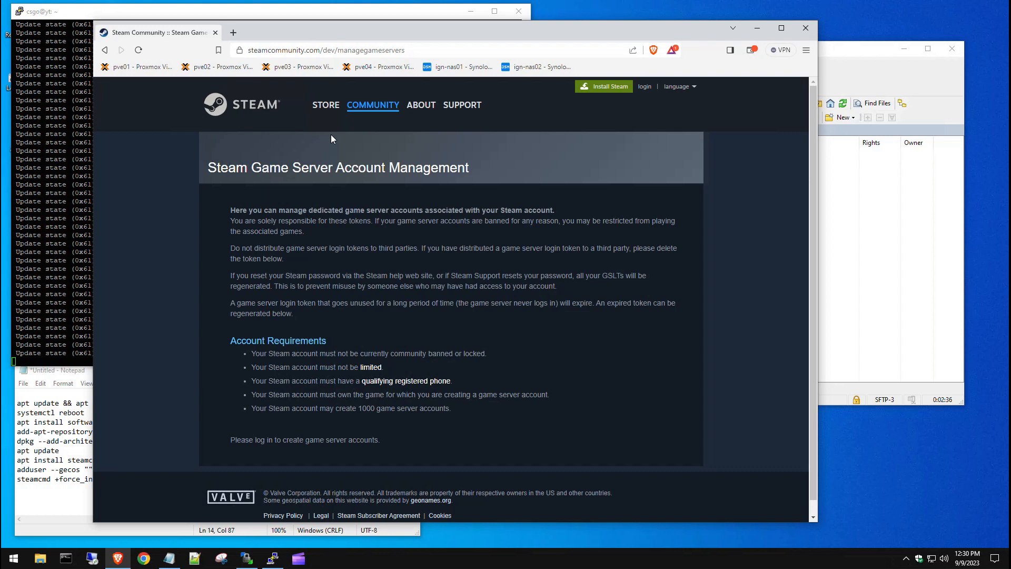
pyautogui.moveTo(461, 301)
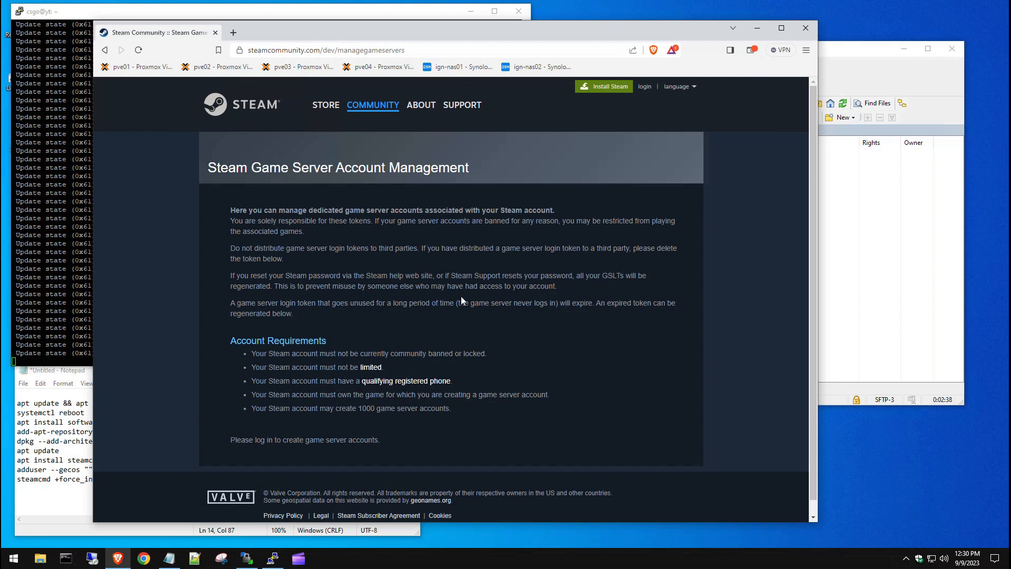
pyautogui.moveTo(809, 294)
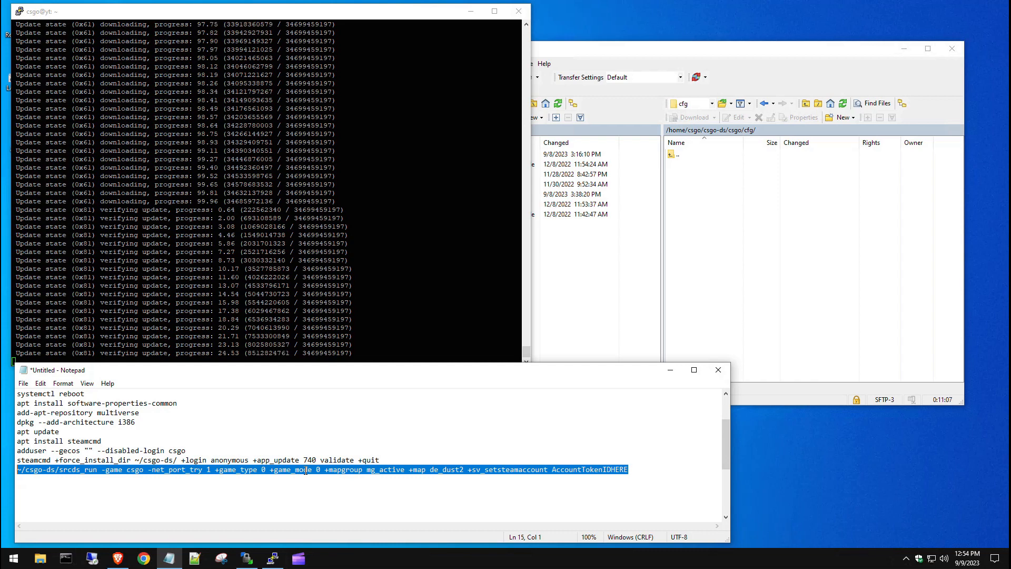
# Step: Select the AccountTokenIDHERE placeholder in the Notepad srcds_run launch command for replacement
pyautogui.doubleClick(345, 470)
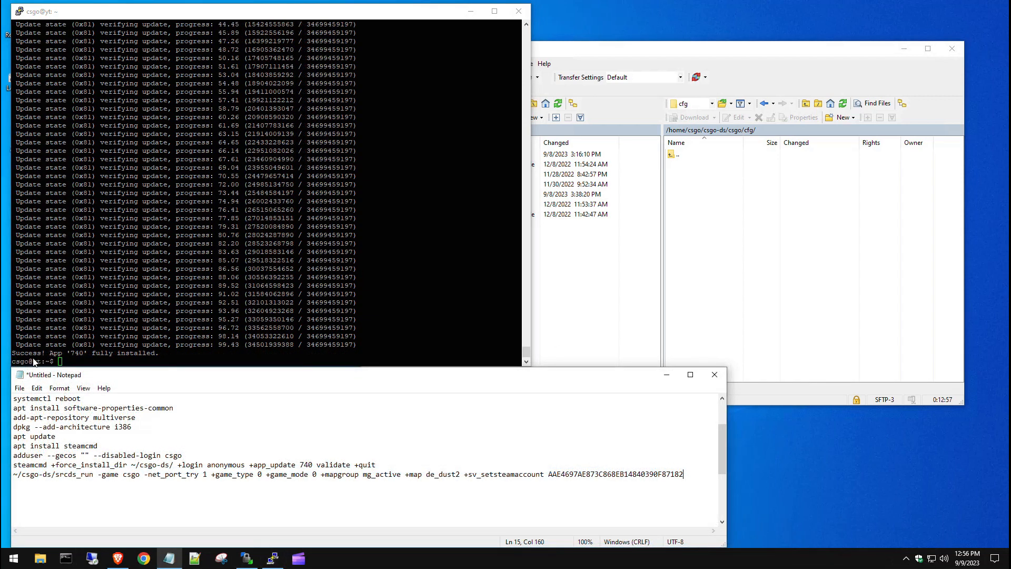
pyautogui.moveTo(115, 365)
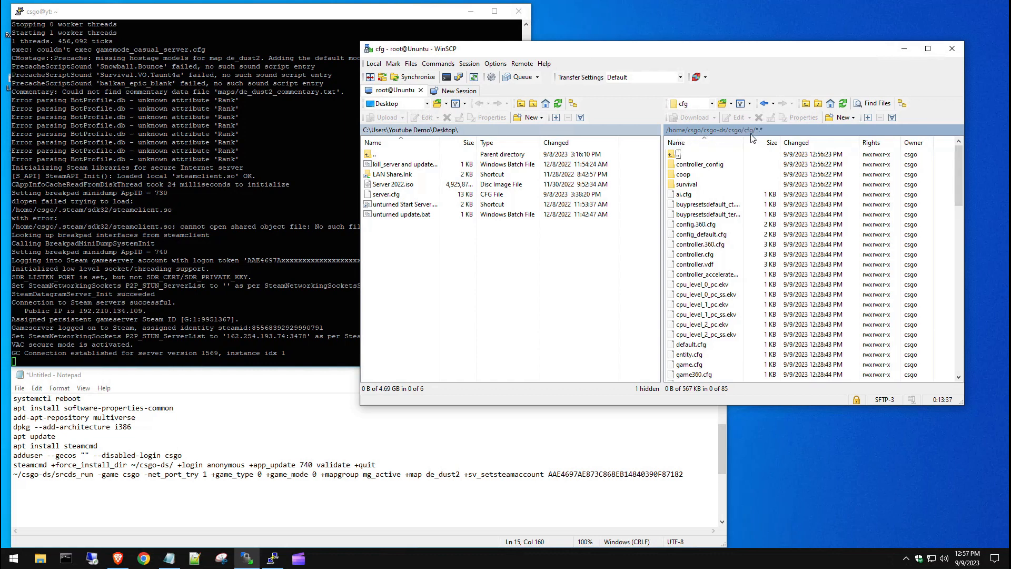
# Step: Review the local server.cfg from the desktop in the WinSCP editor
pyautogui.click(386, 194)
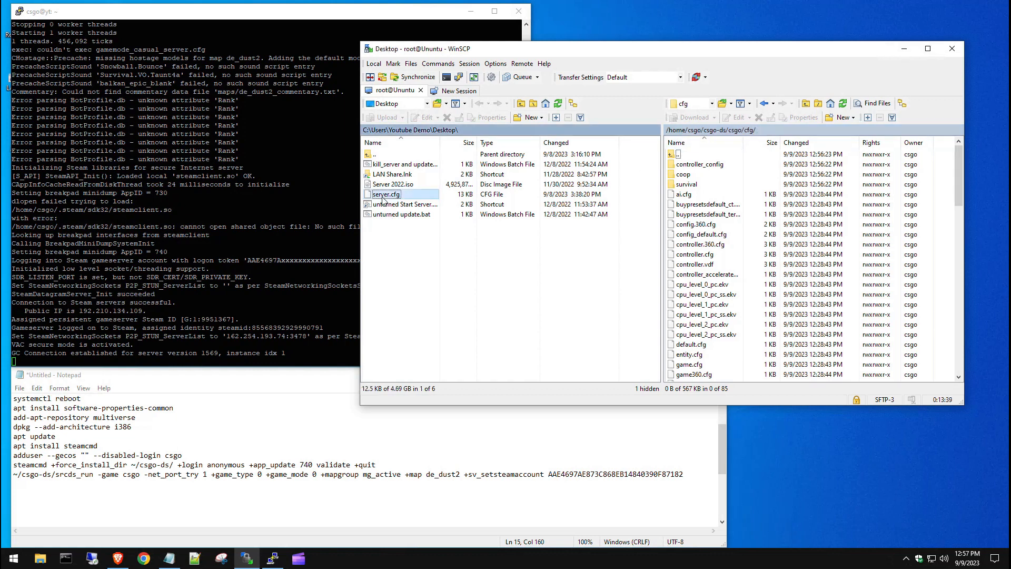
pyautogui.rightClick(387, 193)
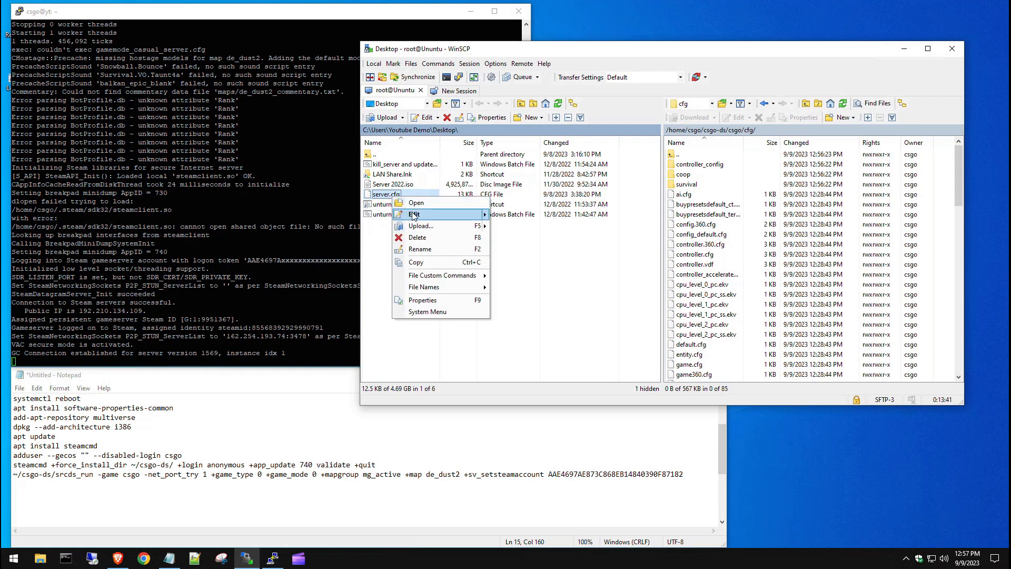
pyautogui.click(414, 213)
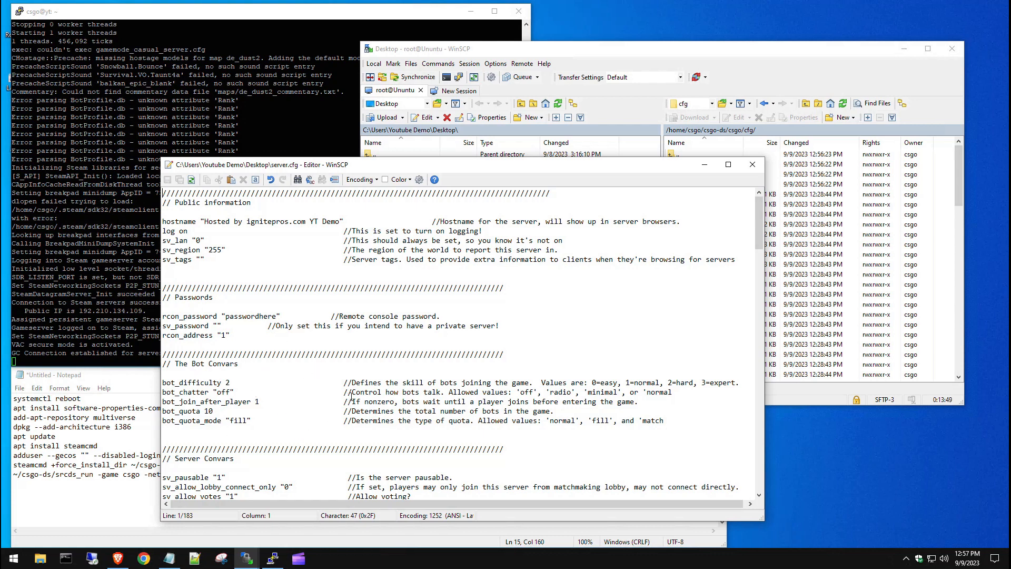
pyautogui.scroll(-3)
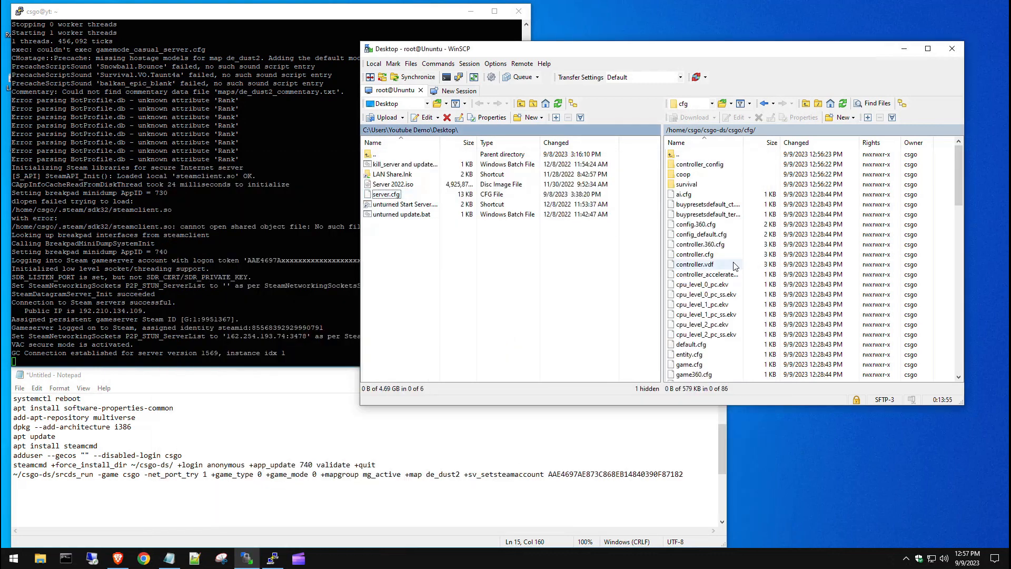
pyautogui.scroll(-3)
pyautogui.write('ser')
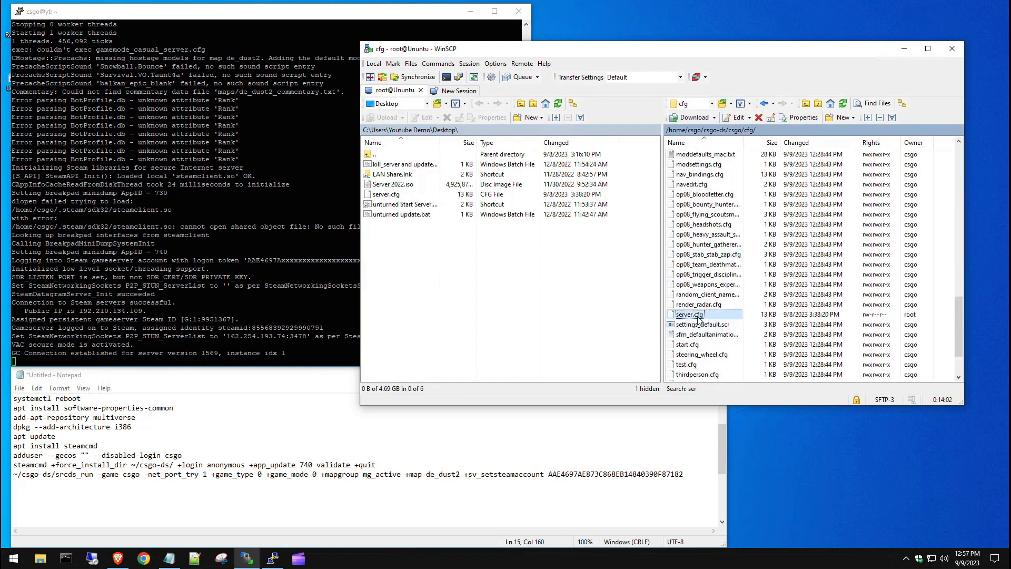
# Step: Edit the uploaded server.cfg hostname to 'Hosted by ignitepros.com YT Demo 2' and save it
pyautogui.click(689, 313)
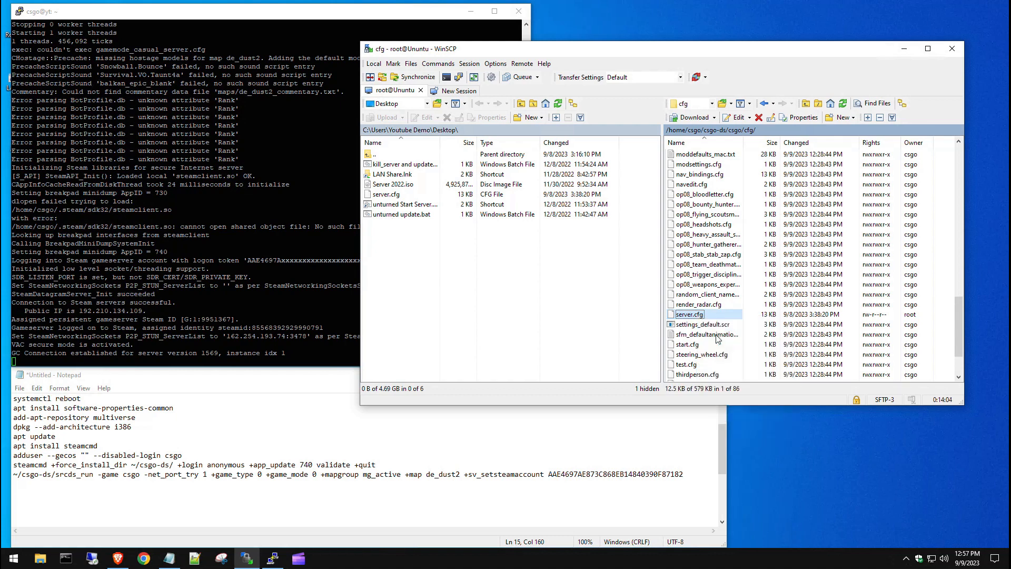
pyautogui.doubleClick(689, 314)
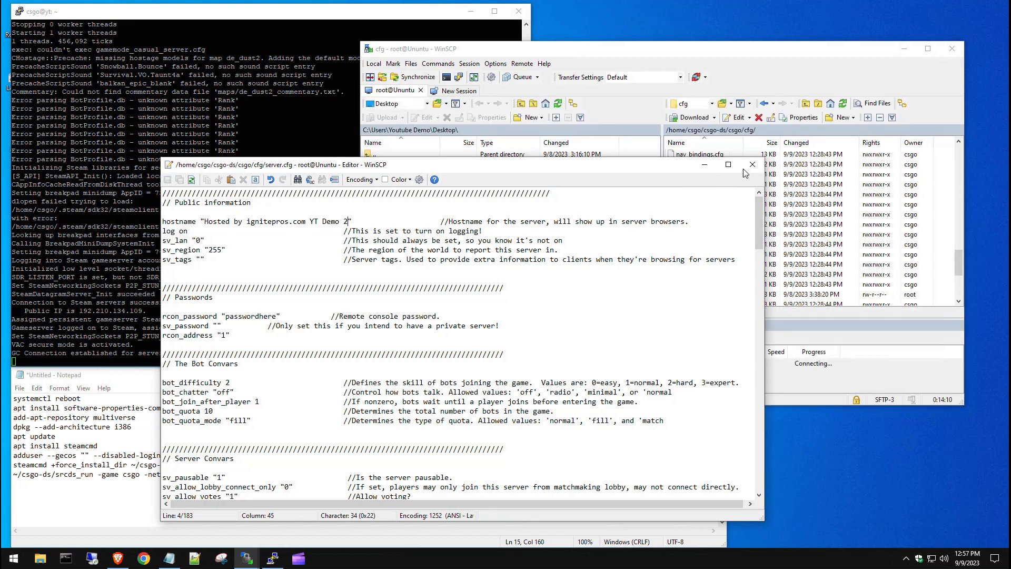
pyautogui.click(751, 164)
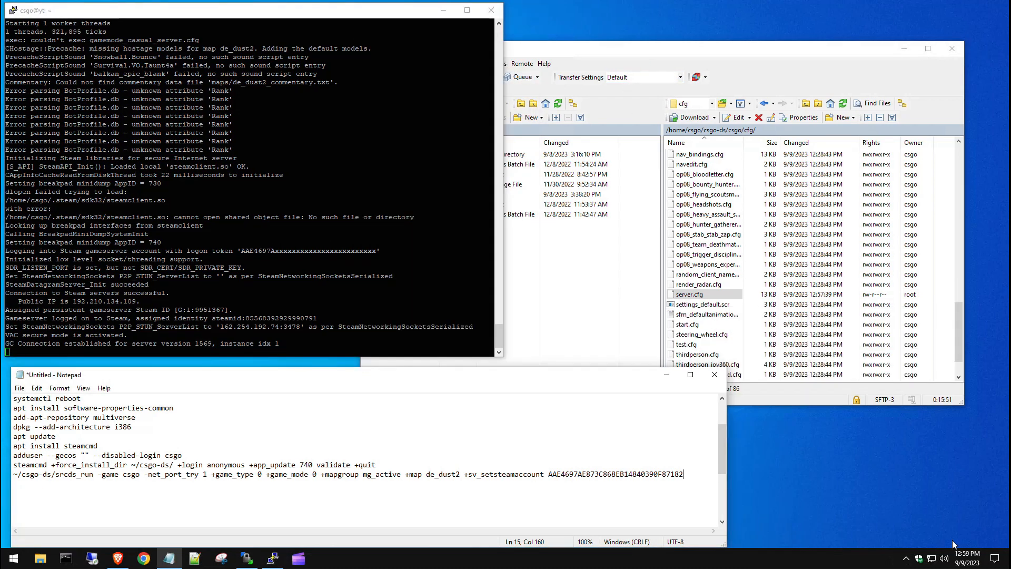
# Step: Note 'connect 192.210.134.109:27015' in Notepad as the server's connect address
pyautogui.write('connect 192.210.134.109:27015')
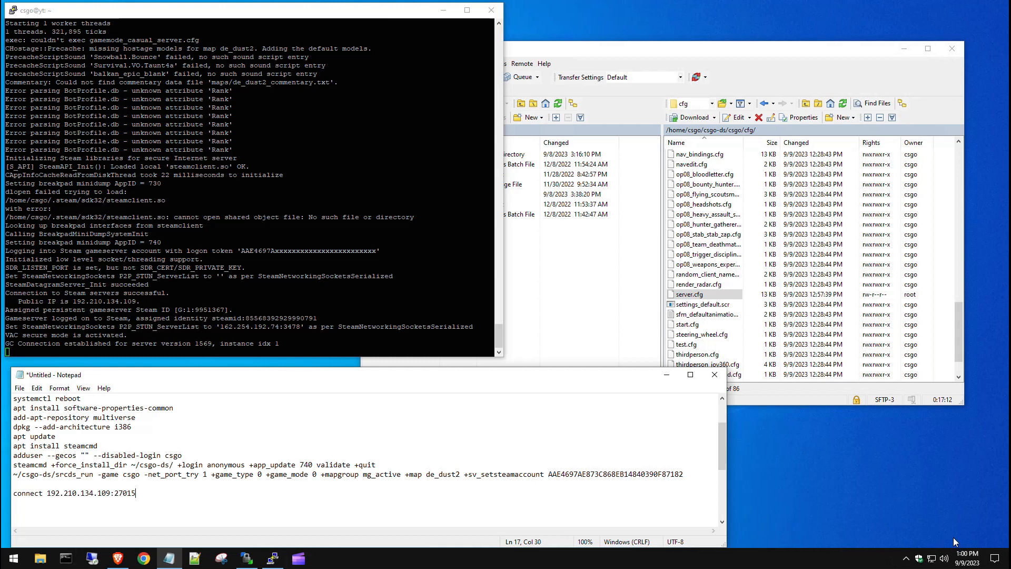
pyautogui.moveTo(71, 499)
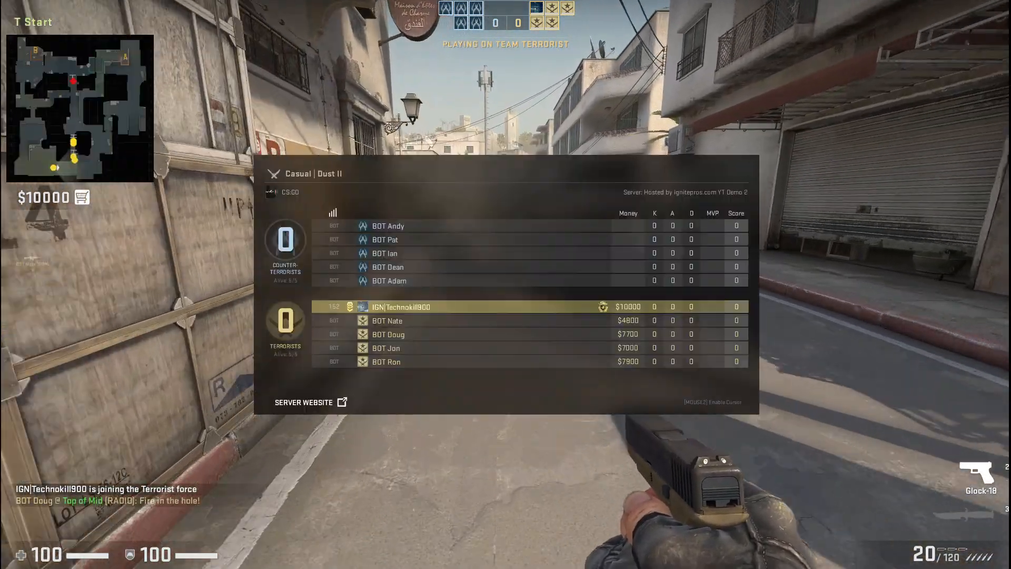
# Step: Hold Tab to show the scoreboard confirming the Dust II match on the ignitepros.com server
pyautogui.press('tab')
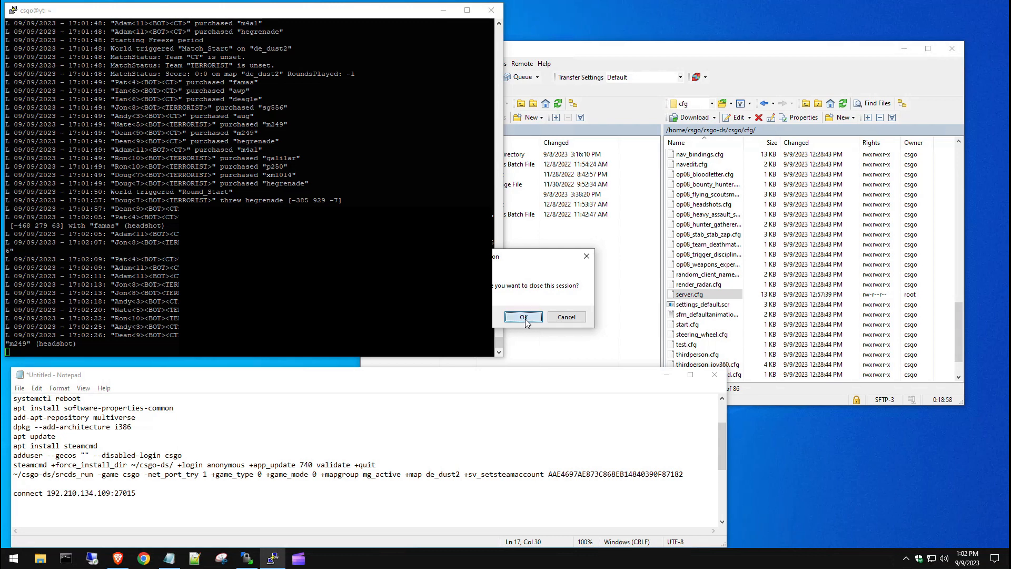
# Step: Confirm closing the PuTTY session that was running the game server
pyautogui.click(523, 316)
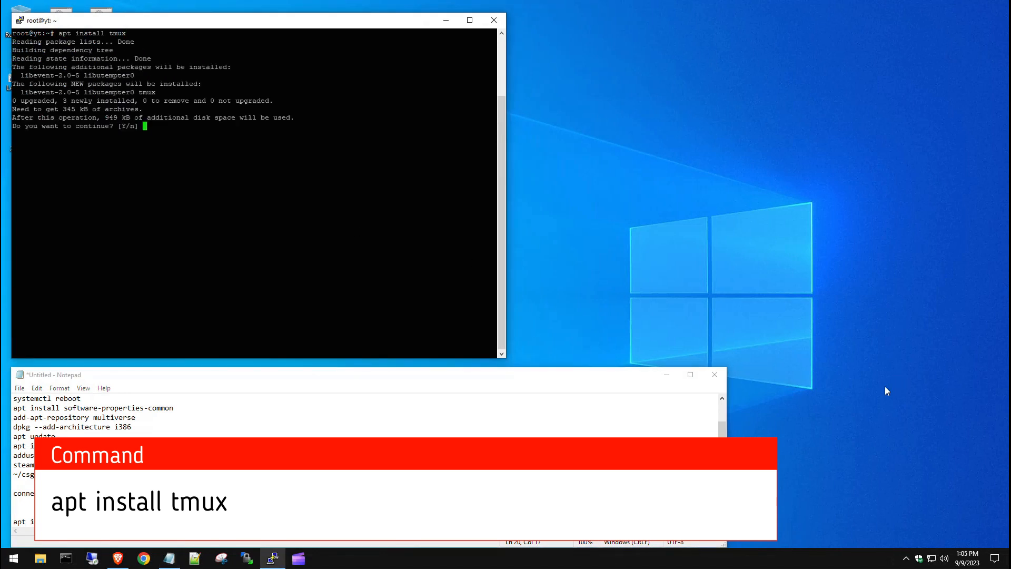
# Step: Confirm the tmux install with Y, copy the server launch command from the notes and start tmux
pyautogui.write('Y')
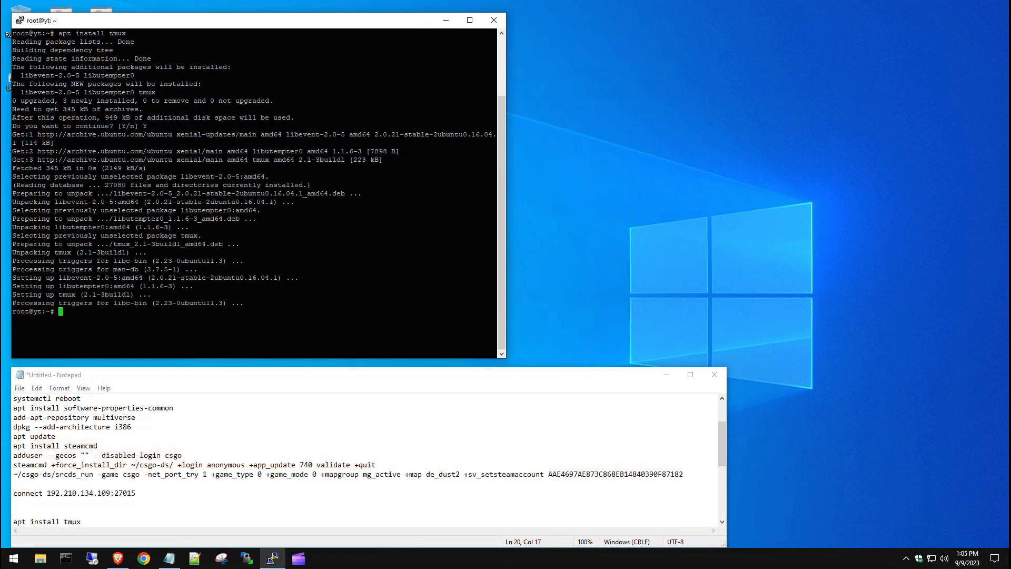
pyautogui.moveTo(915, 530)
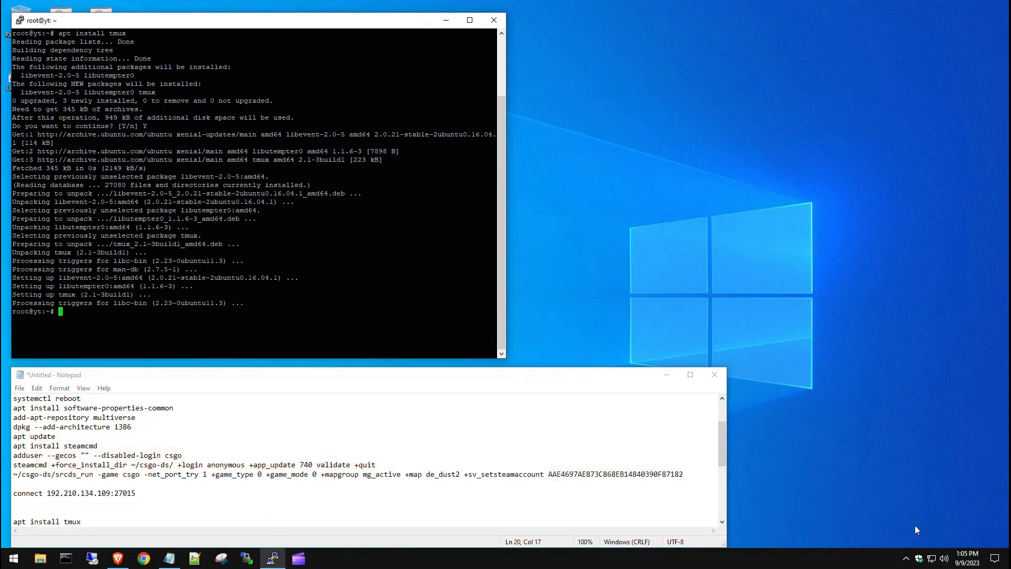
pyautogui.moveTo(404, 473); pyautogui.dragTo(683, 474)
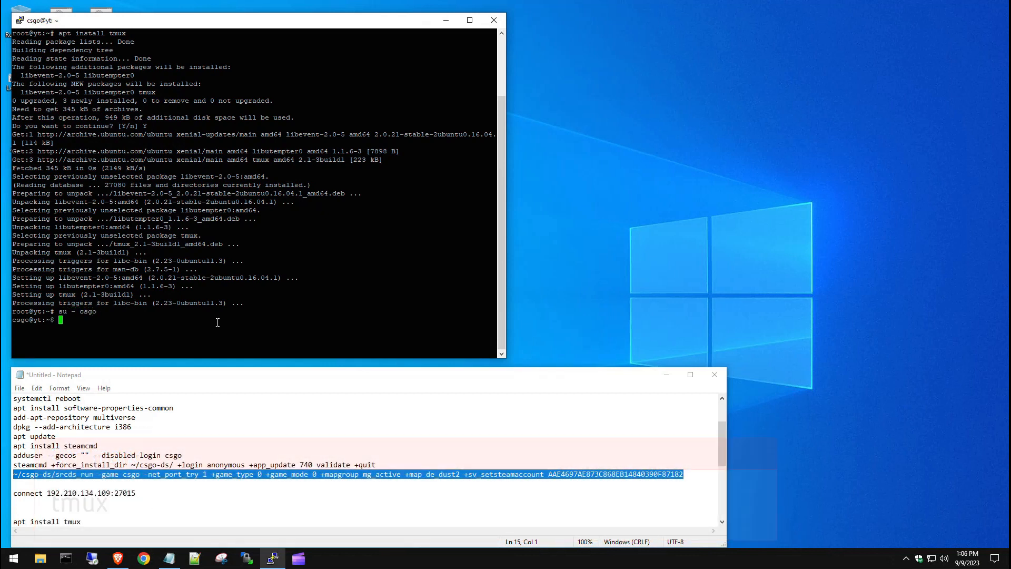
pyautogui.write('tmux')
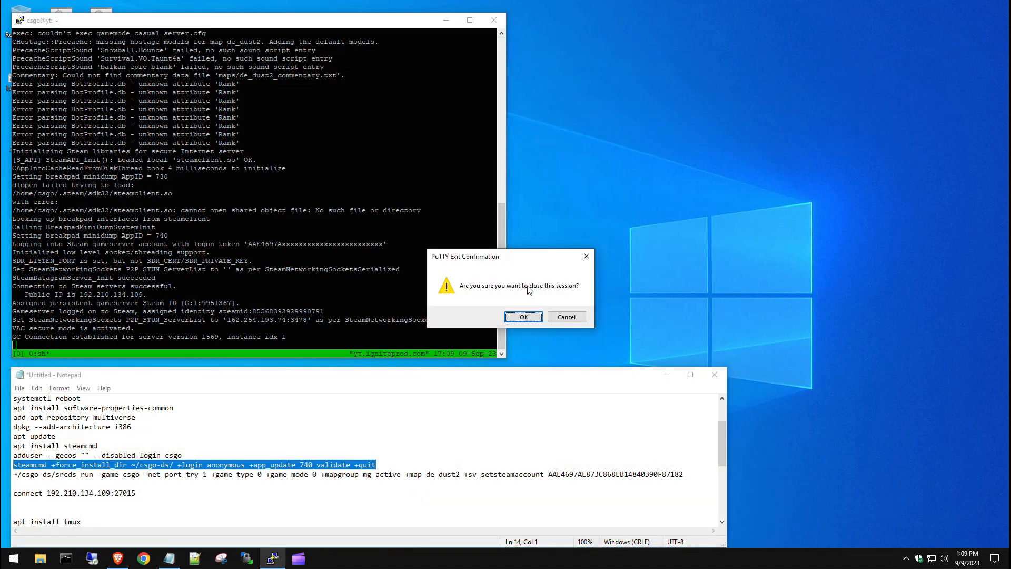
# Step: Connect to the dedicated server at 192.210.134.109:27015 and join the Terrorist team
pyautogui.click(523, 317)
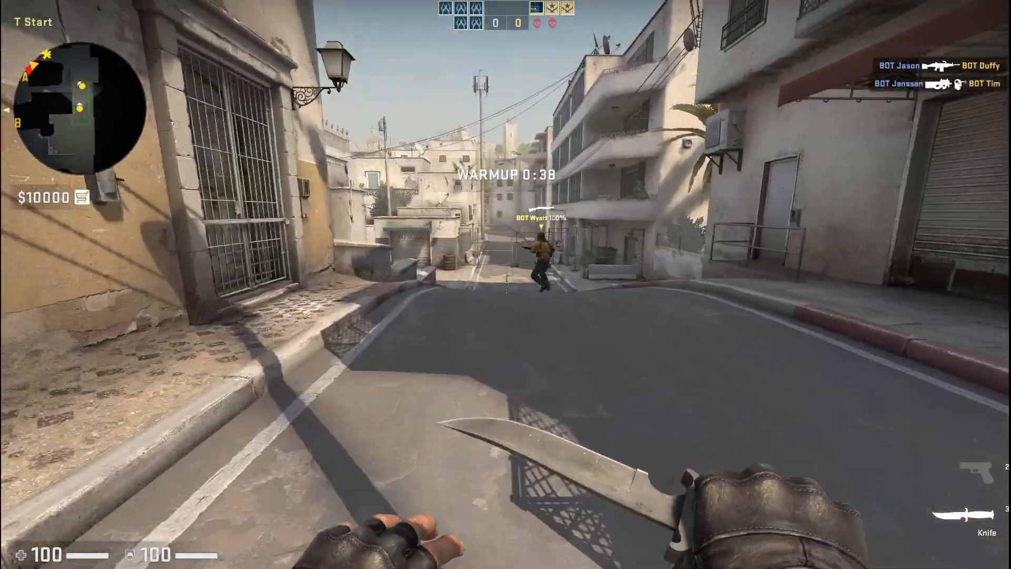
pyautogui.press('2')
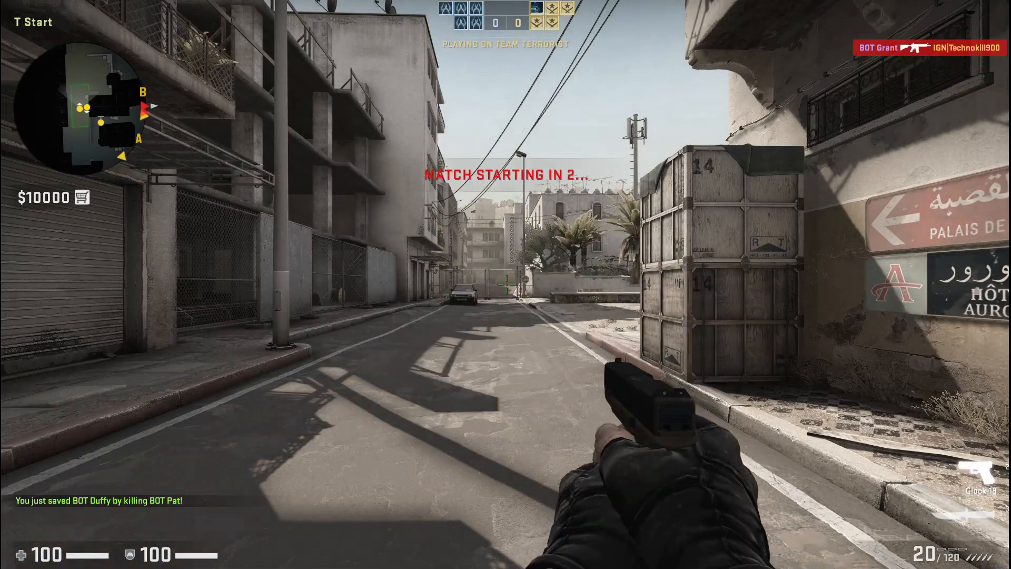
pyautogui.moveTo(257, 277)
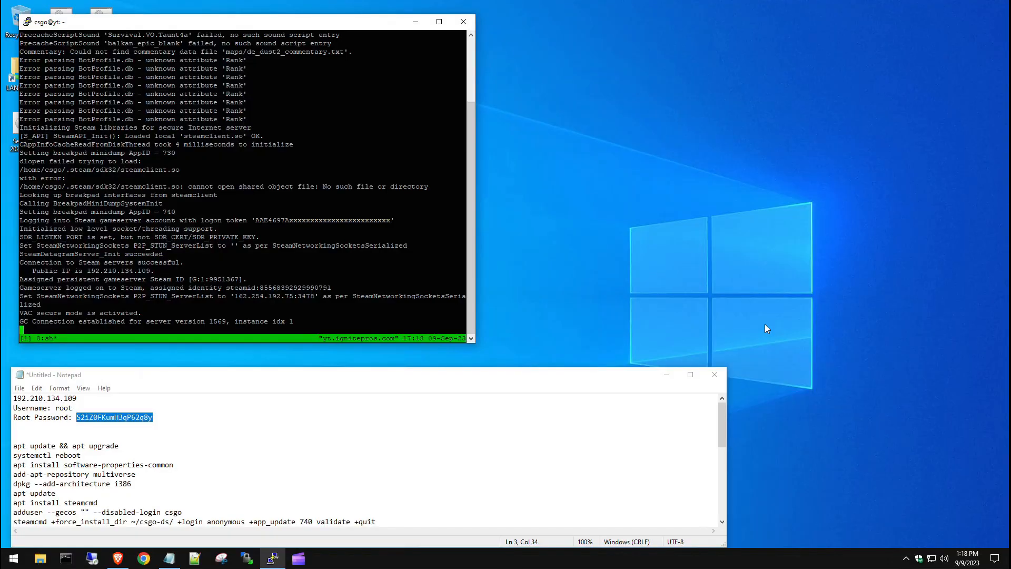
pyautogui.moveTo(756, 327)
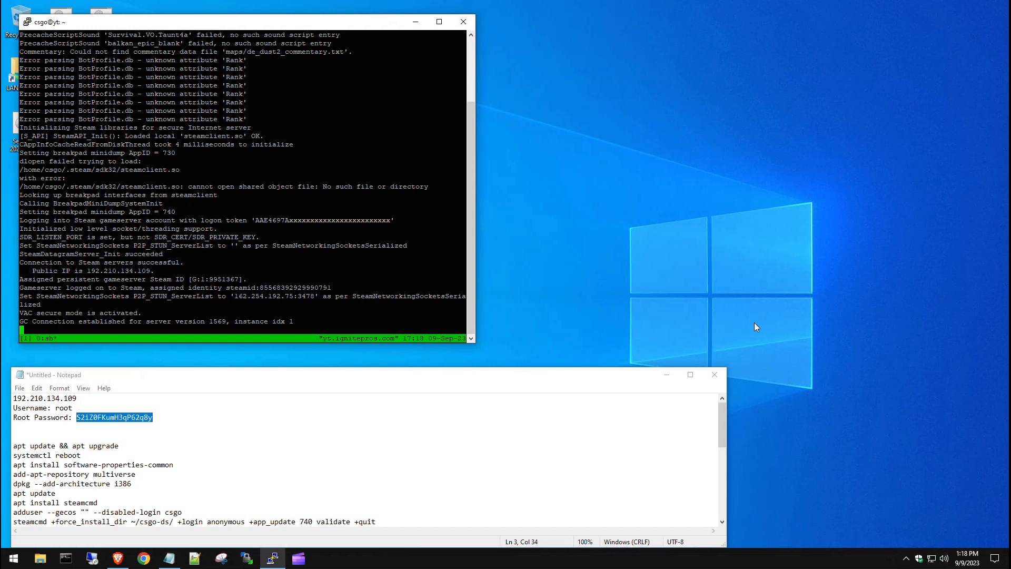
pyautogui.moveTo(362, 261)
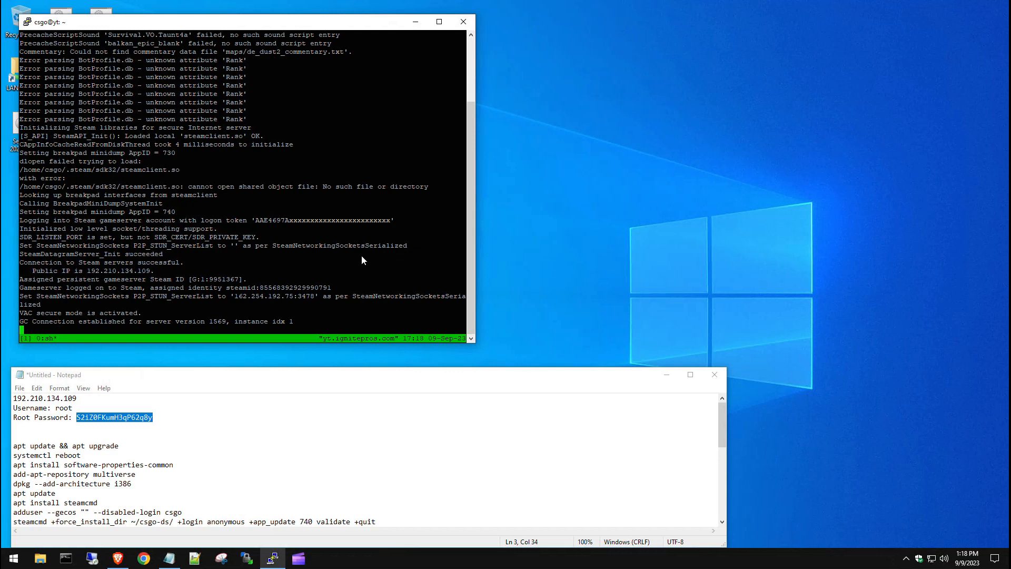
pyautogui.moveTo(1006, 549)
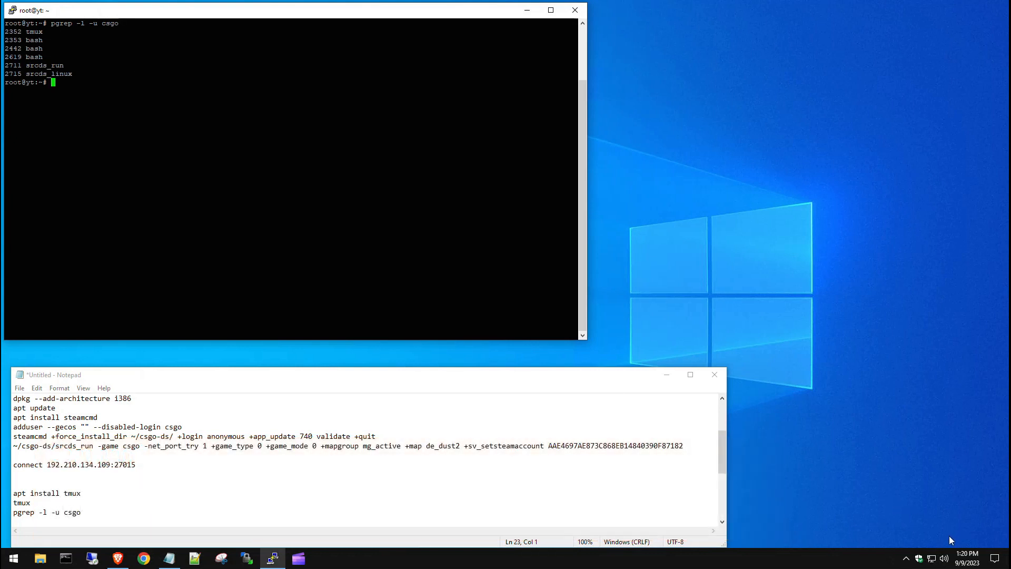
pyautogui.moveTo(60, 84)
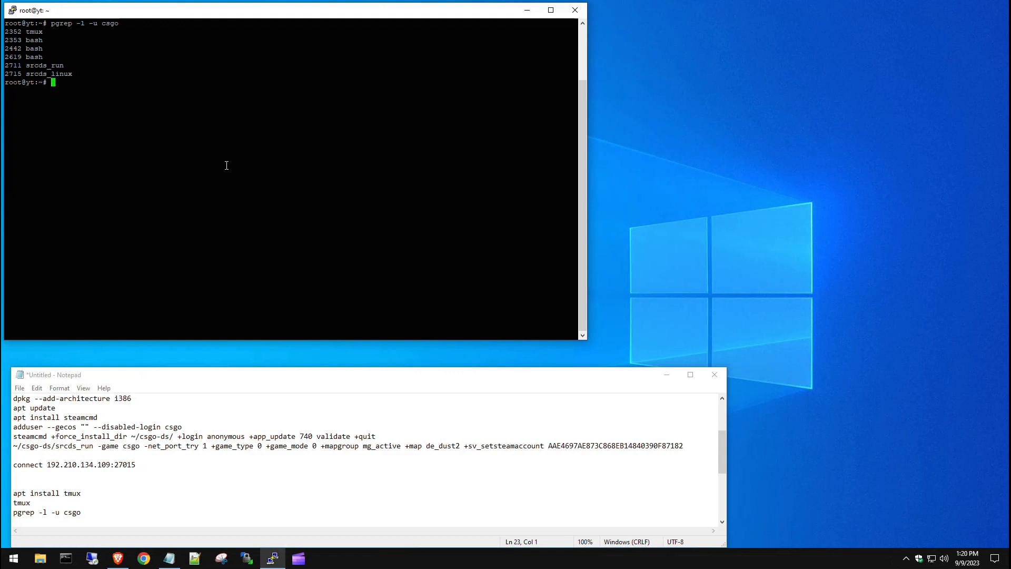
# Step: Kill the csgo user's srcds_run process 2711 so the CS:GO server stops
pyautogui.write('kill')
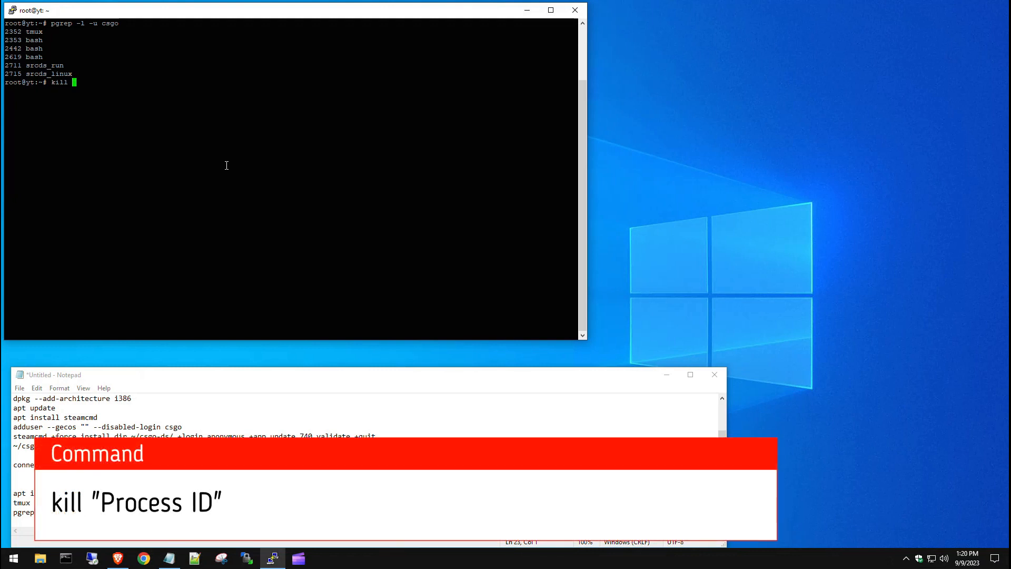
pyautogui.write('2711')
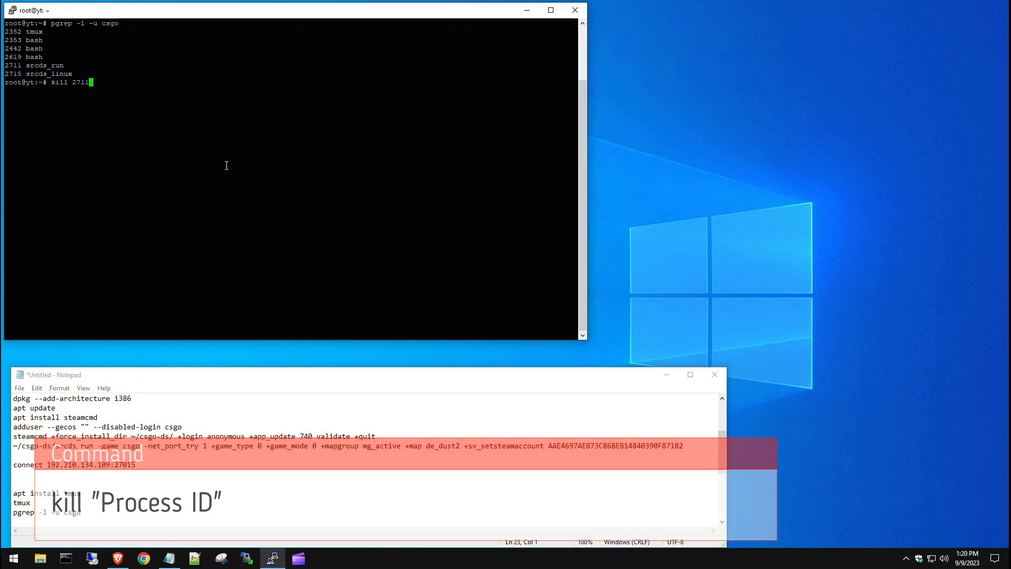
pyautogui.press('Return')
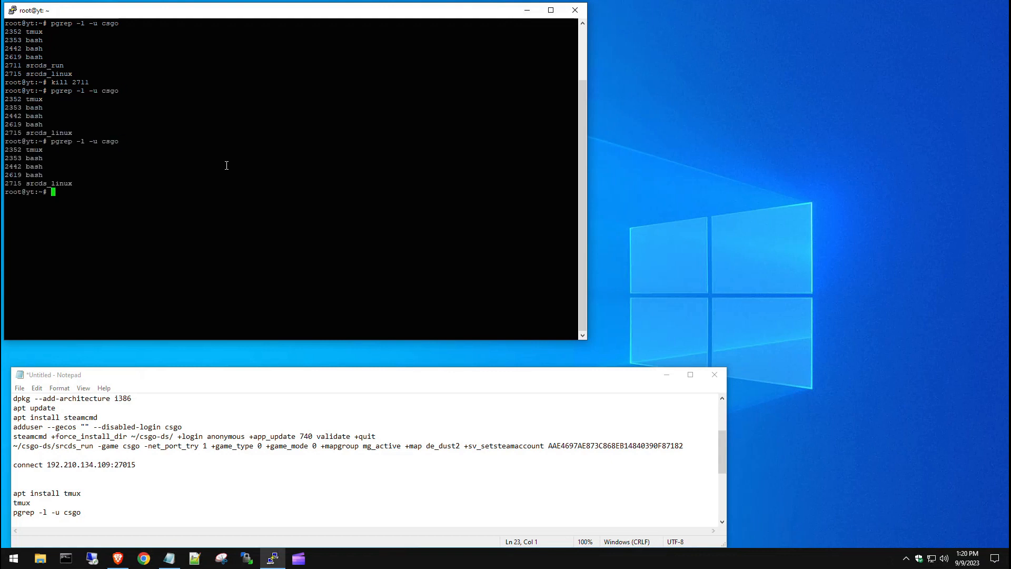
pyautogui.write('kill 2711')
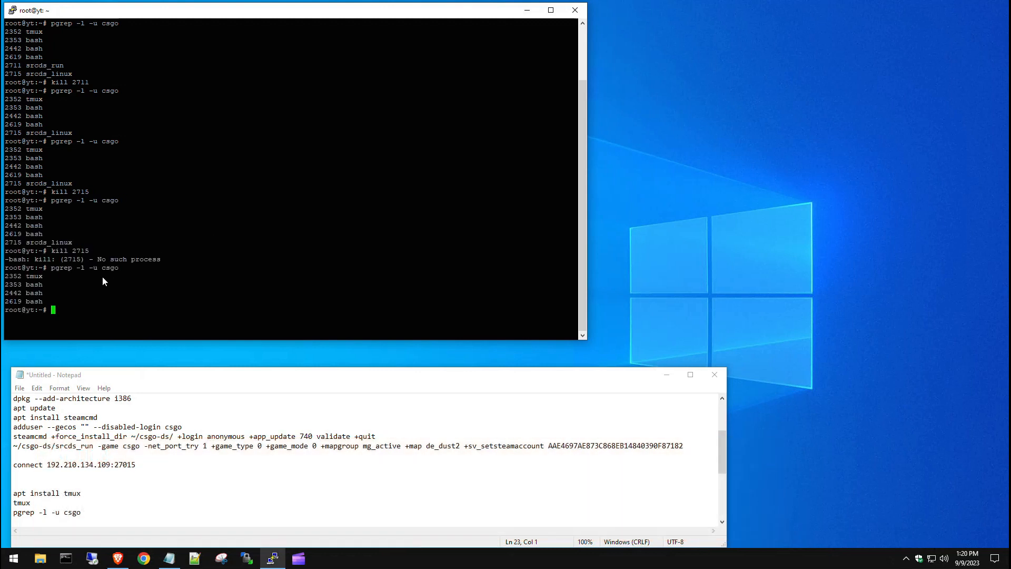
pyautogui.moveTo(29, 297)
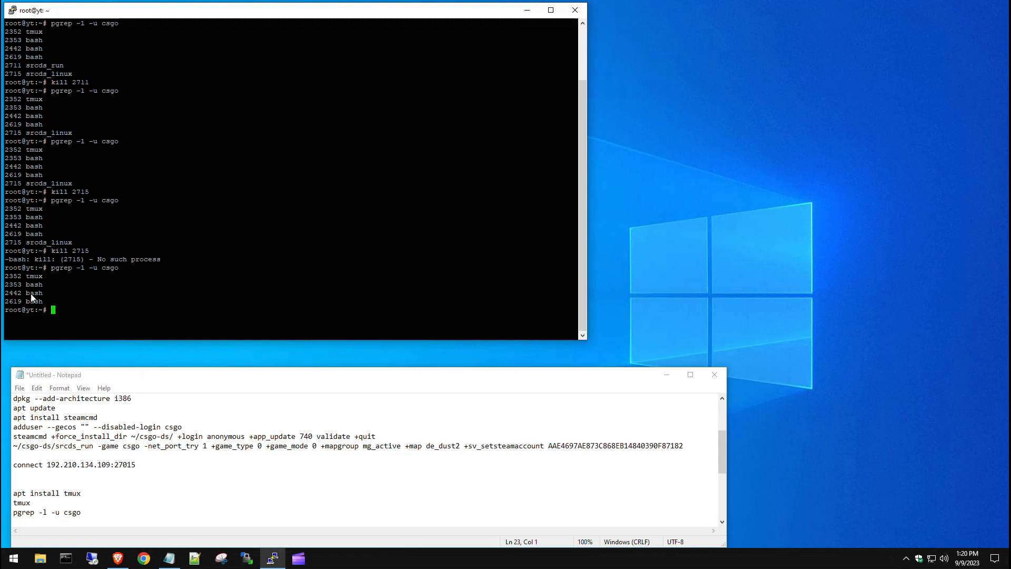
pyautogui.moveTo(76, 291)
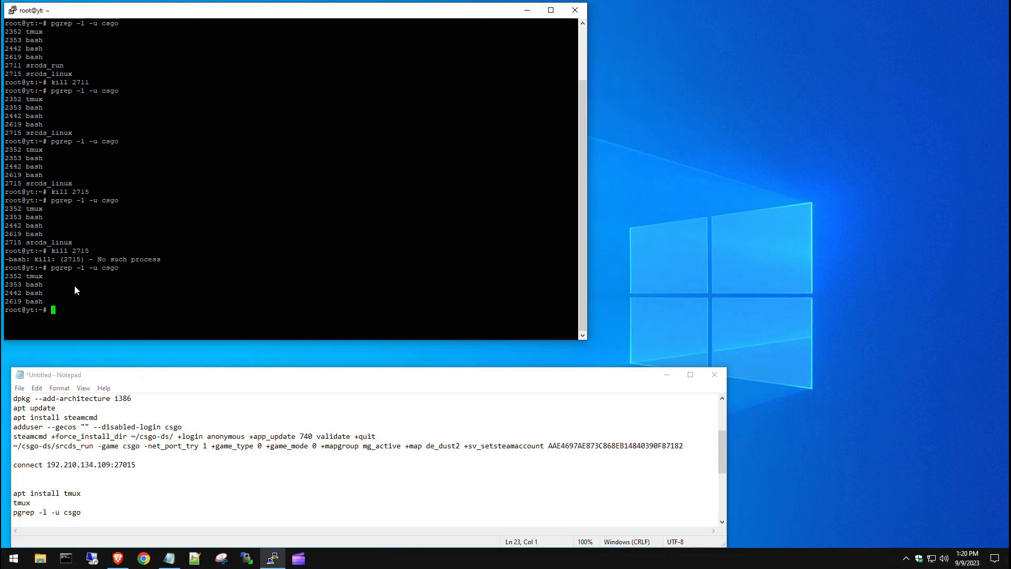
pyautogui.moveTo(956, 539)
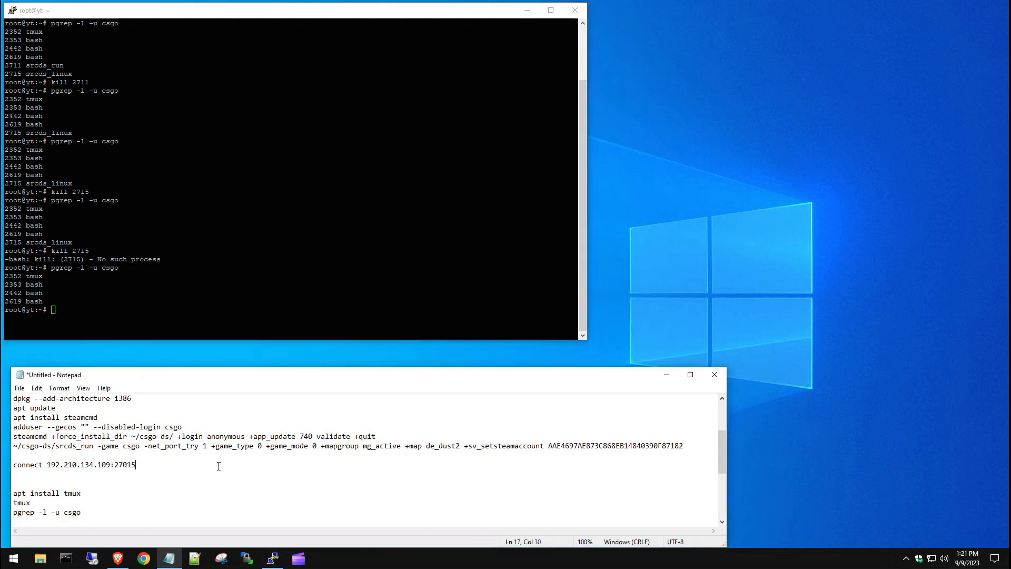
# Step: Scroll to the FIREWALL RULES CHECK section and highlight the sudo ufw allow 27015/tcp and 27015/udp lines
pyautogui.scroll(-3)
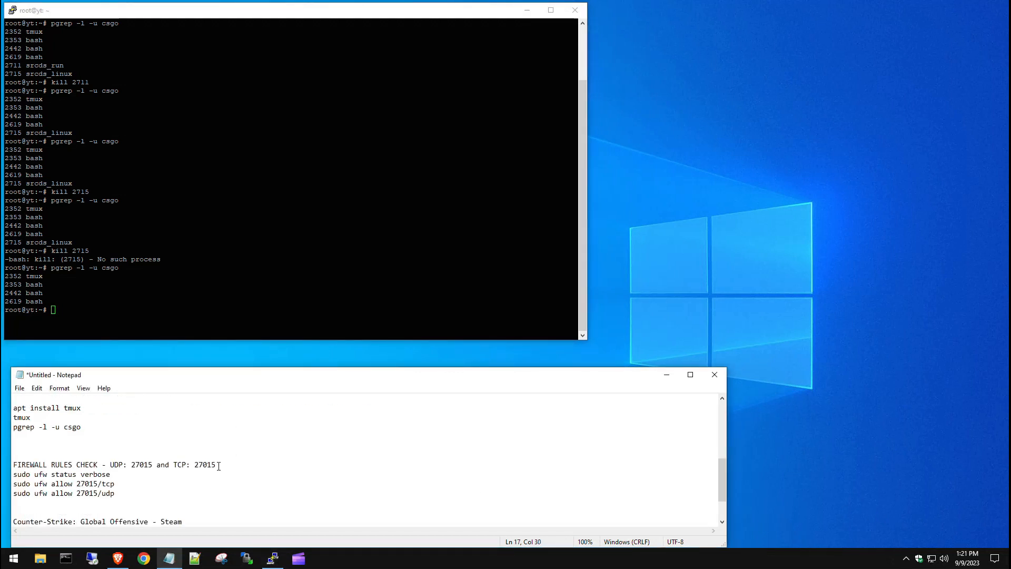
pyautogui.scroll(-3)
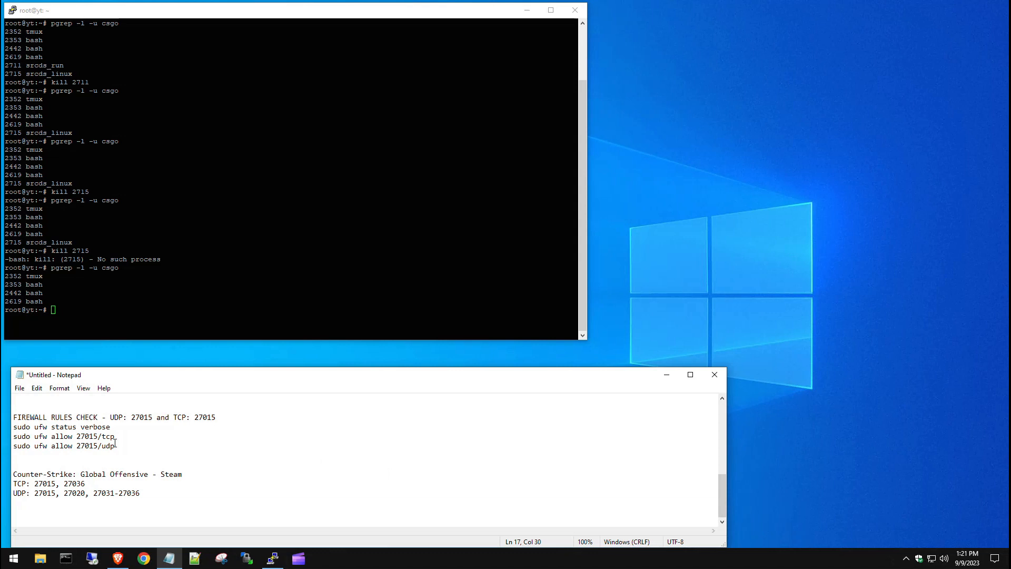
pyautogui.moveTo(49, 436); pyautogui.dragTo(115, 445)
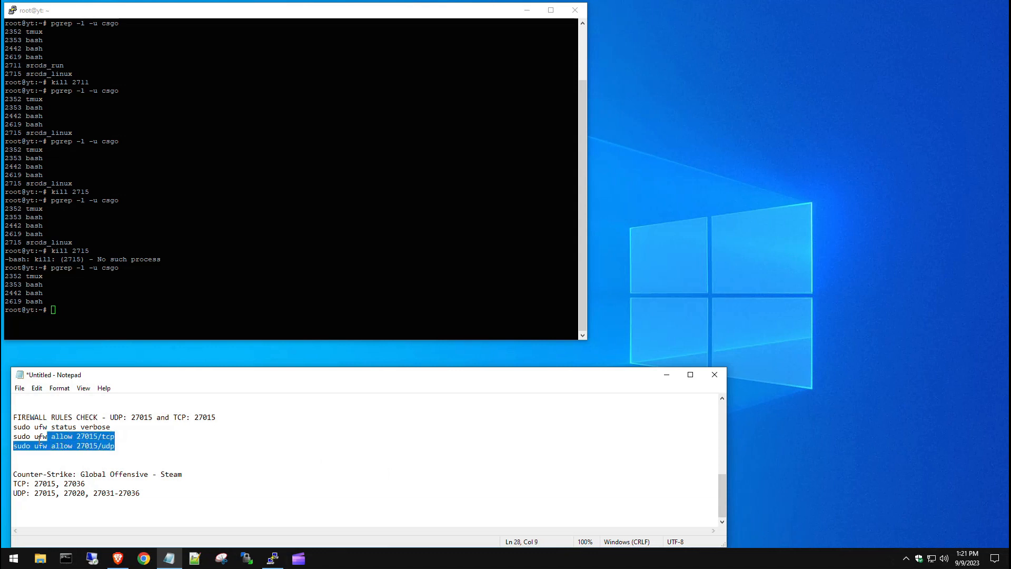
pyautogui.click(118, 446)
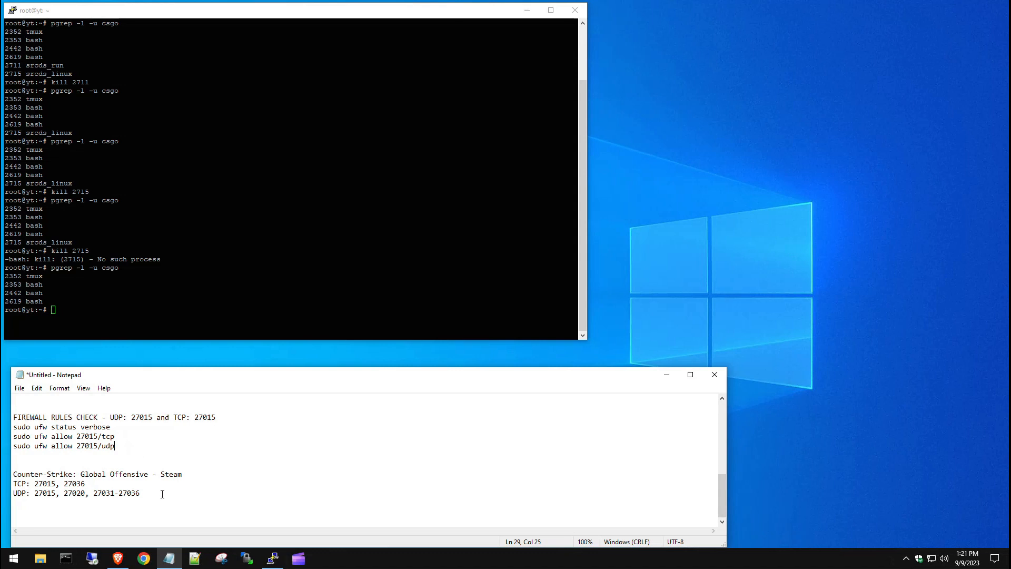
pyautogui.moveTo(124, 449)
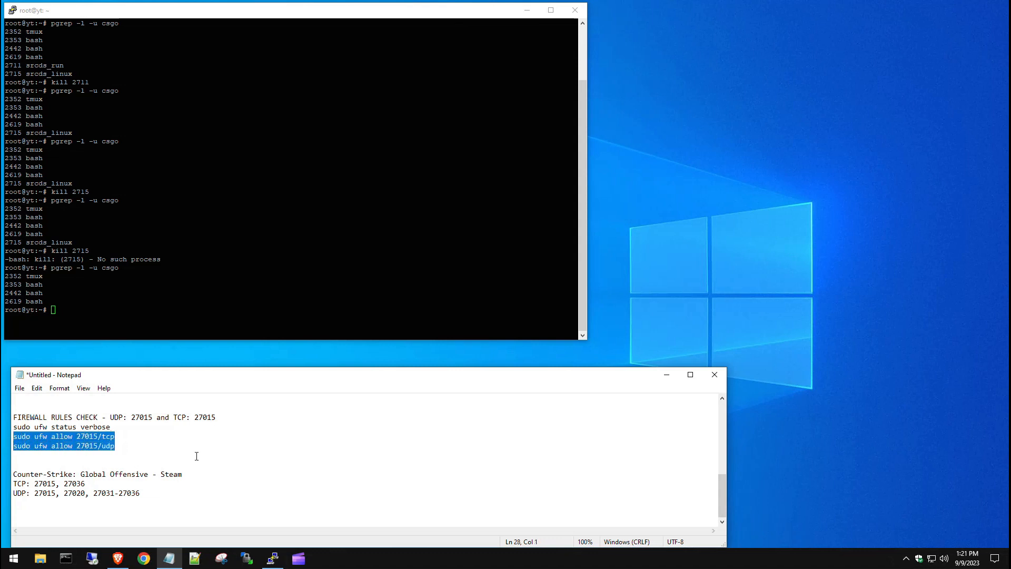
pyautogui.moveTo(158, 493)
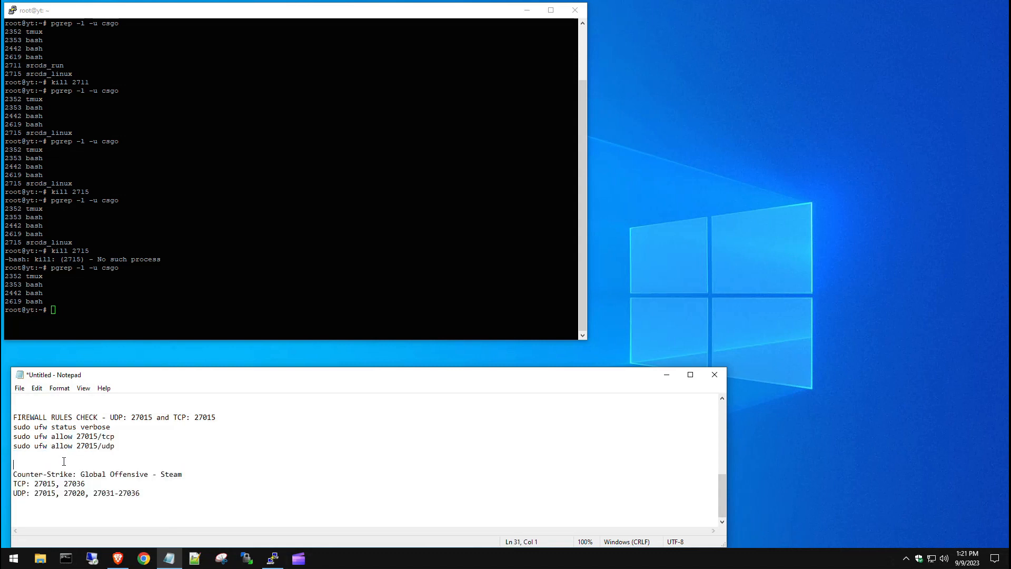
pyautogui.moveTo(13, 436); pyautogui.dragTo(115, 445)
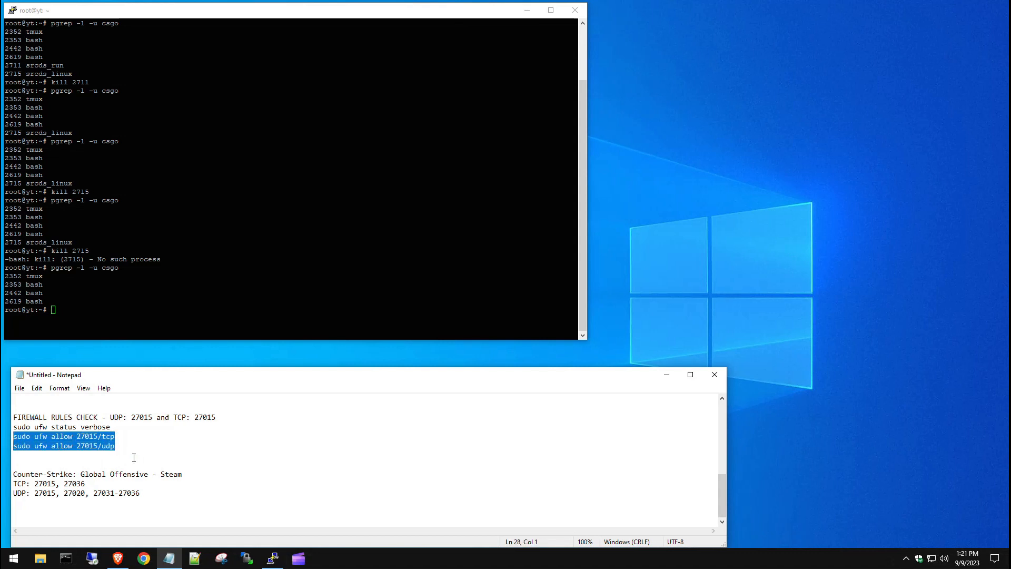
pyautogui.moveTo(136, 466)
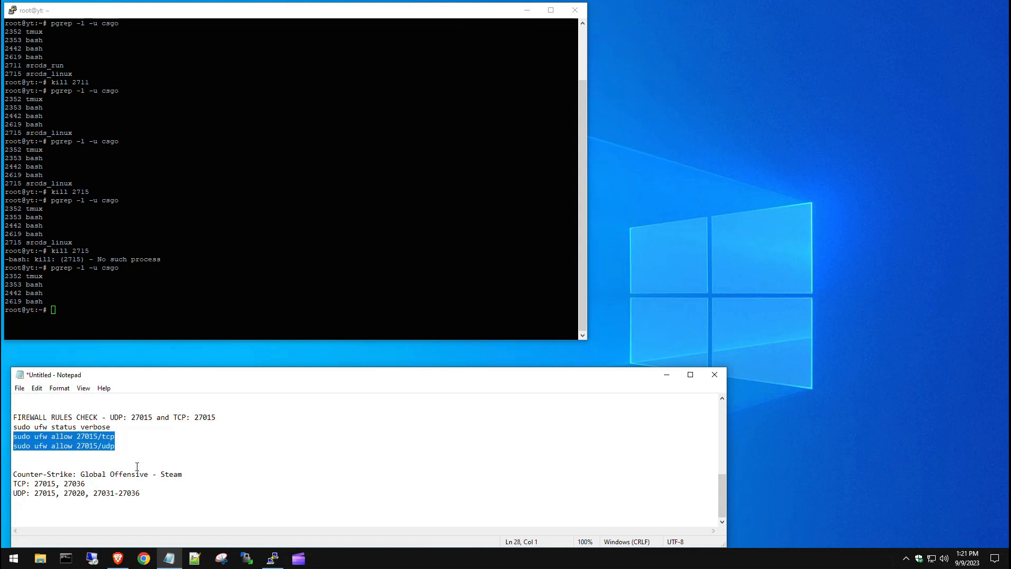
pyautogui.moveTo(126, 468)
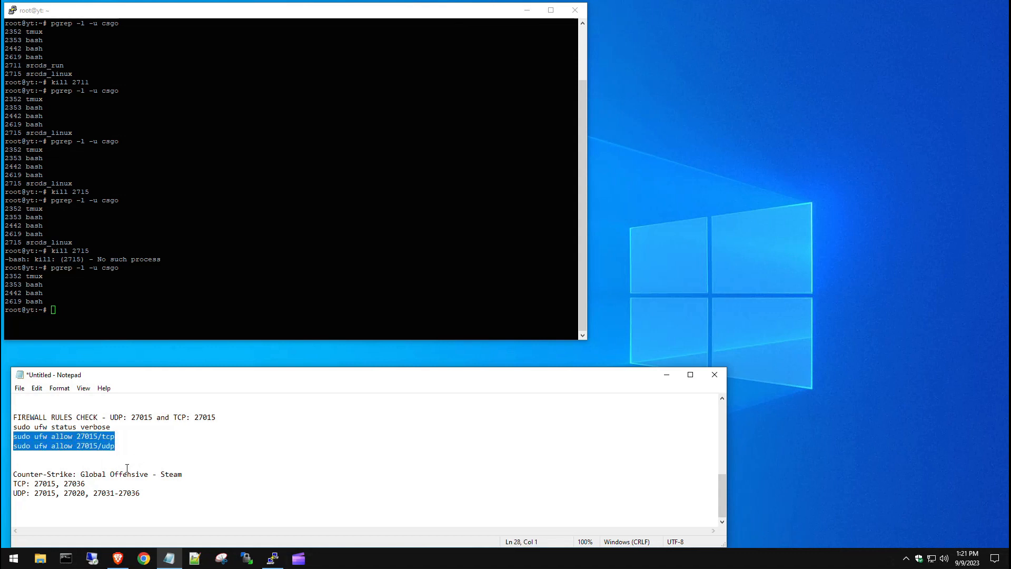